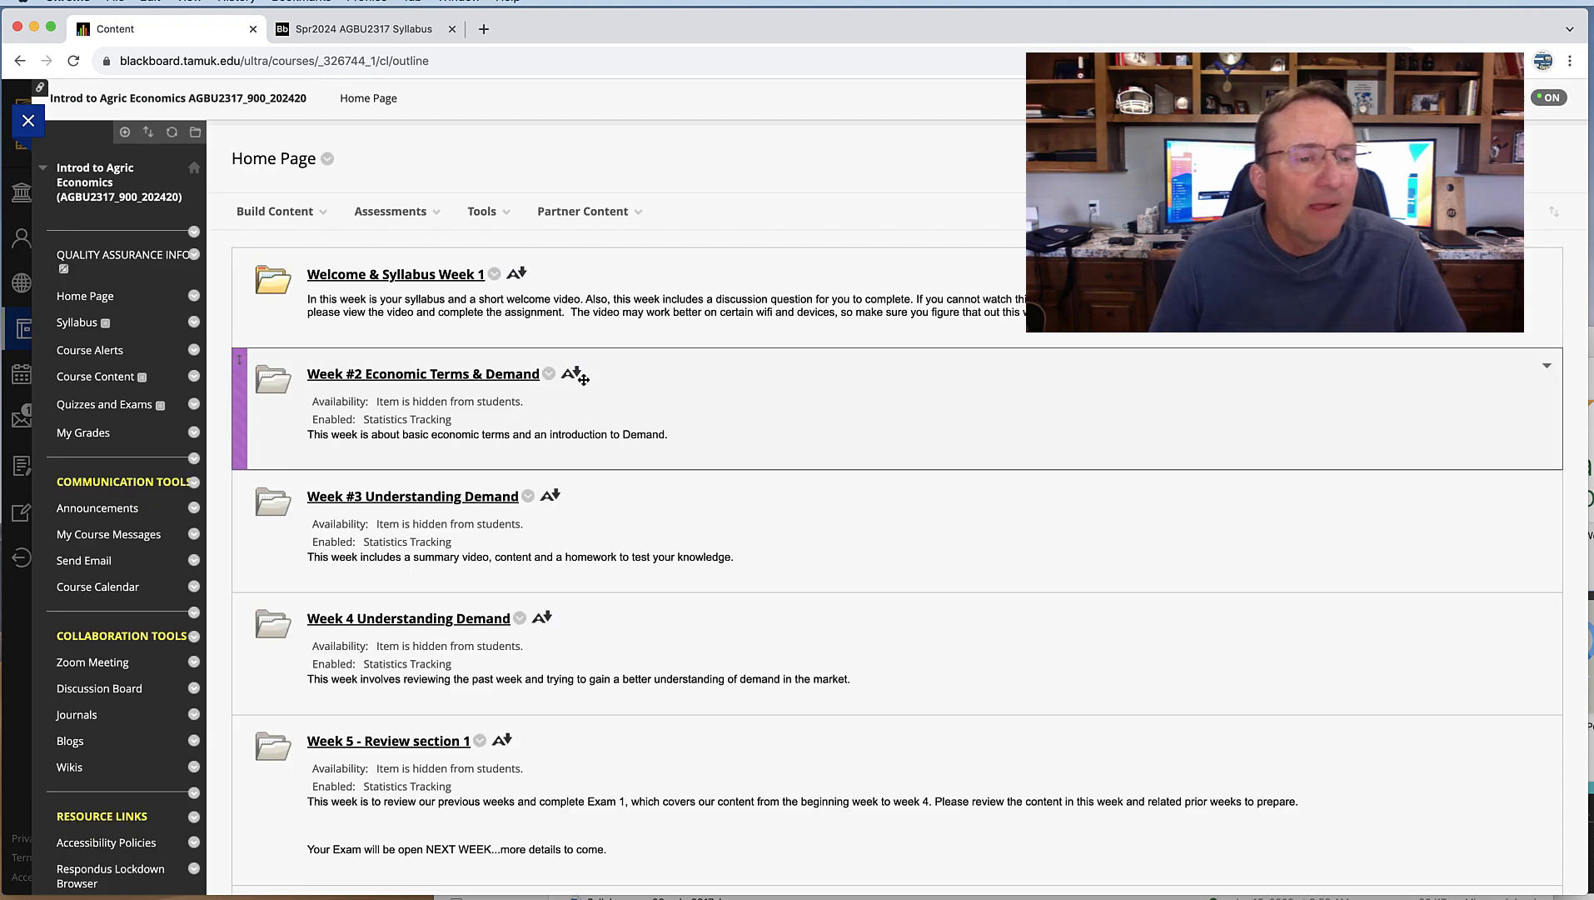
- Open the Welcome & Syllabus Week 1 folder and play the AGBU 2317 Class Intro Video, seeking ahead
scroll("down", 3)
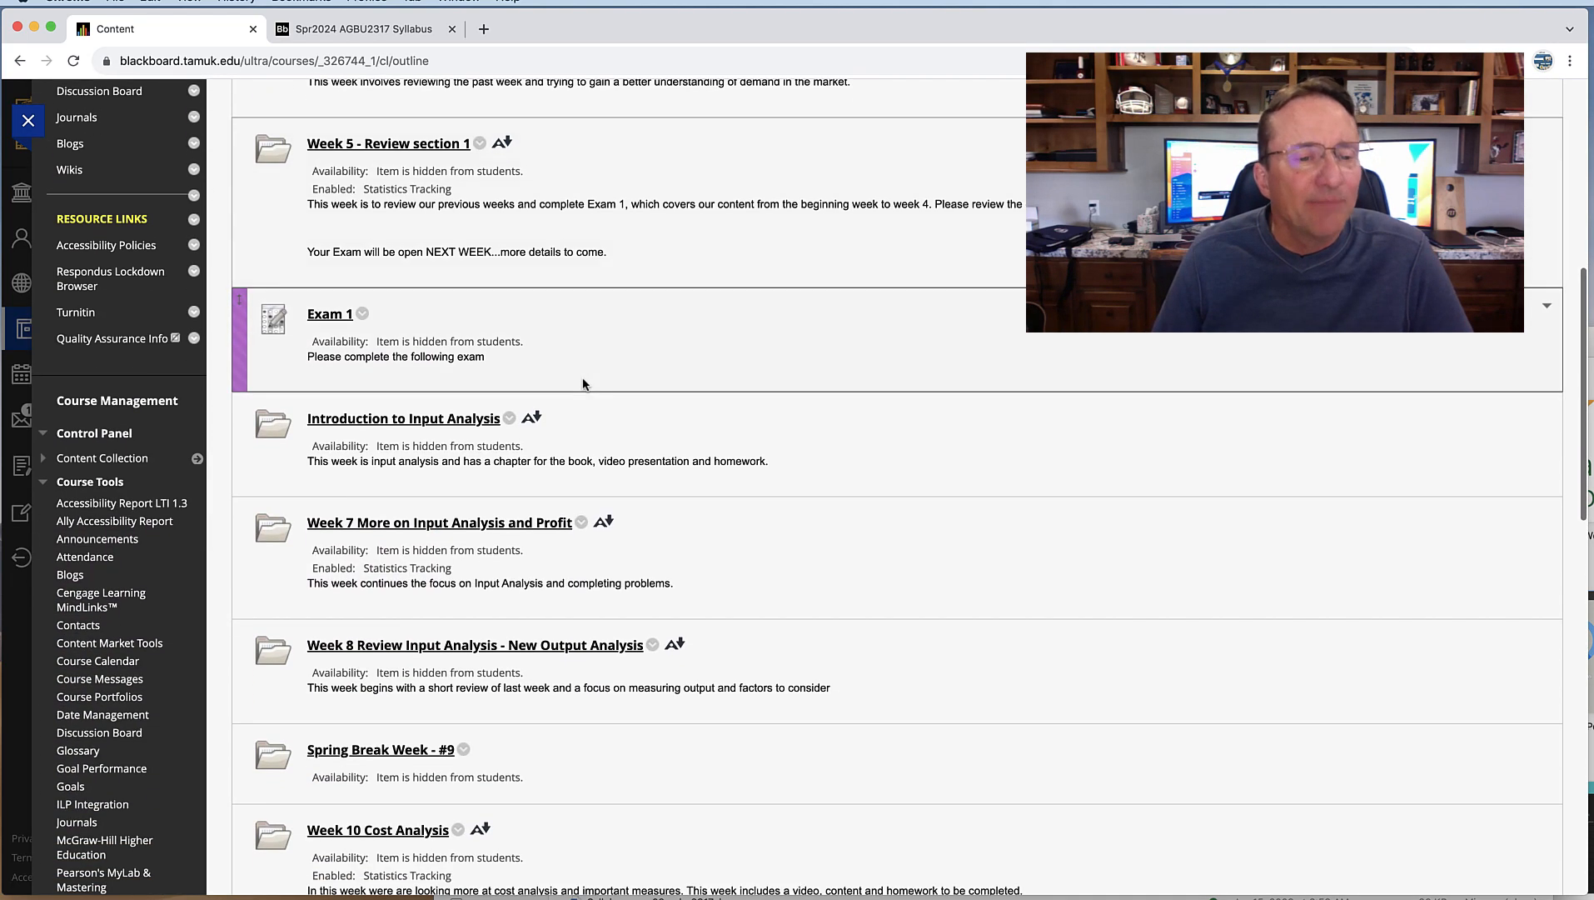
scroll("down", 3)
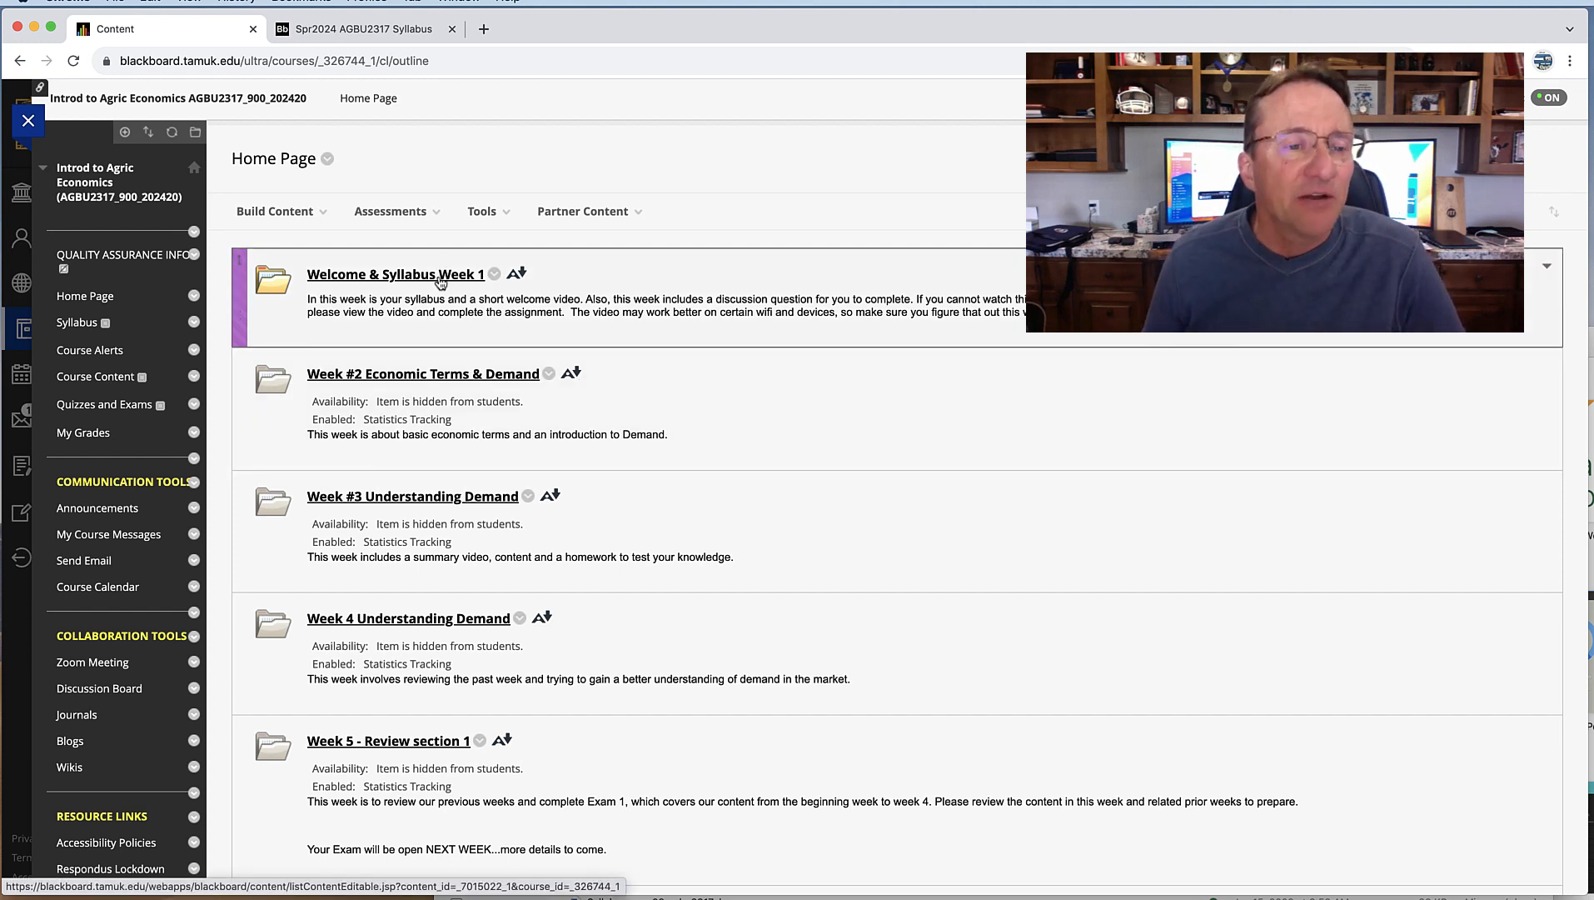
left_click(394, 275)
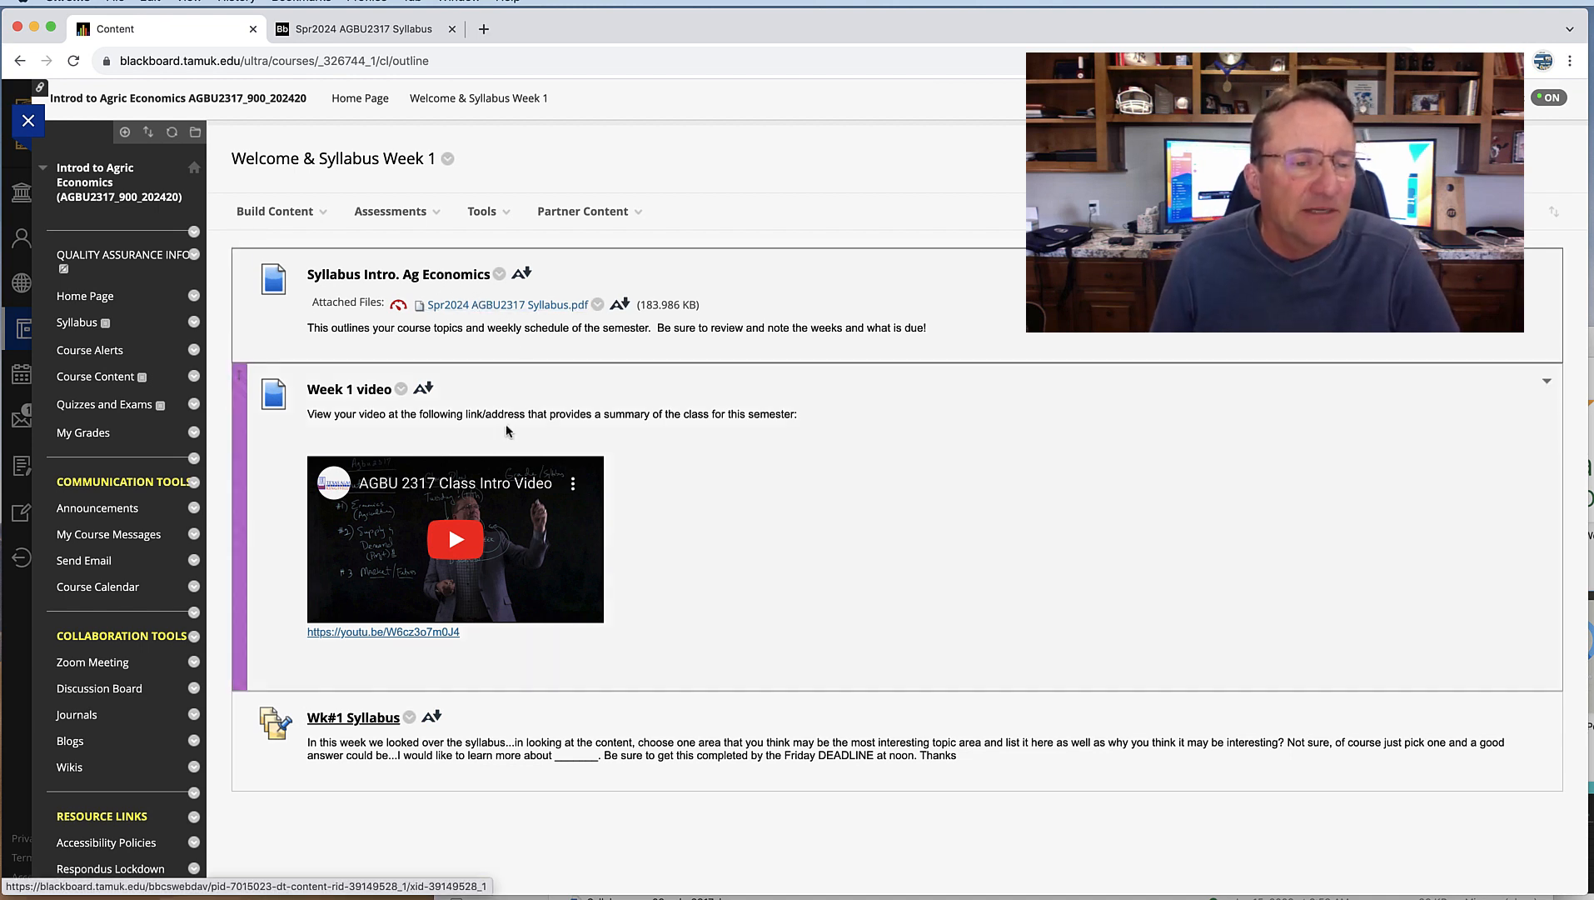
left_click(455, 538)
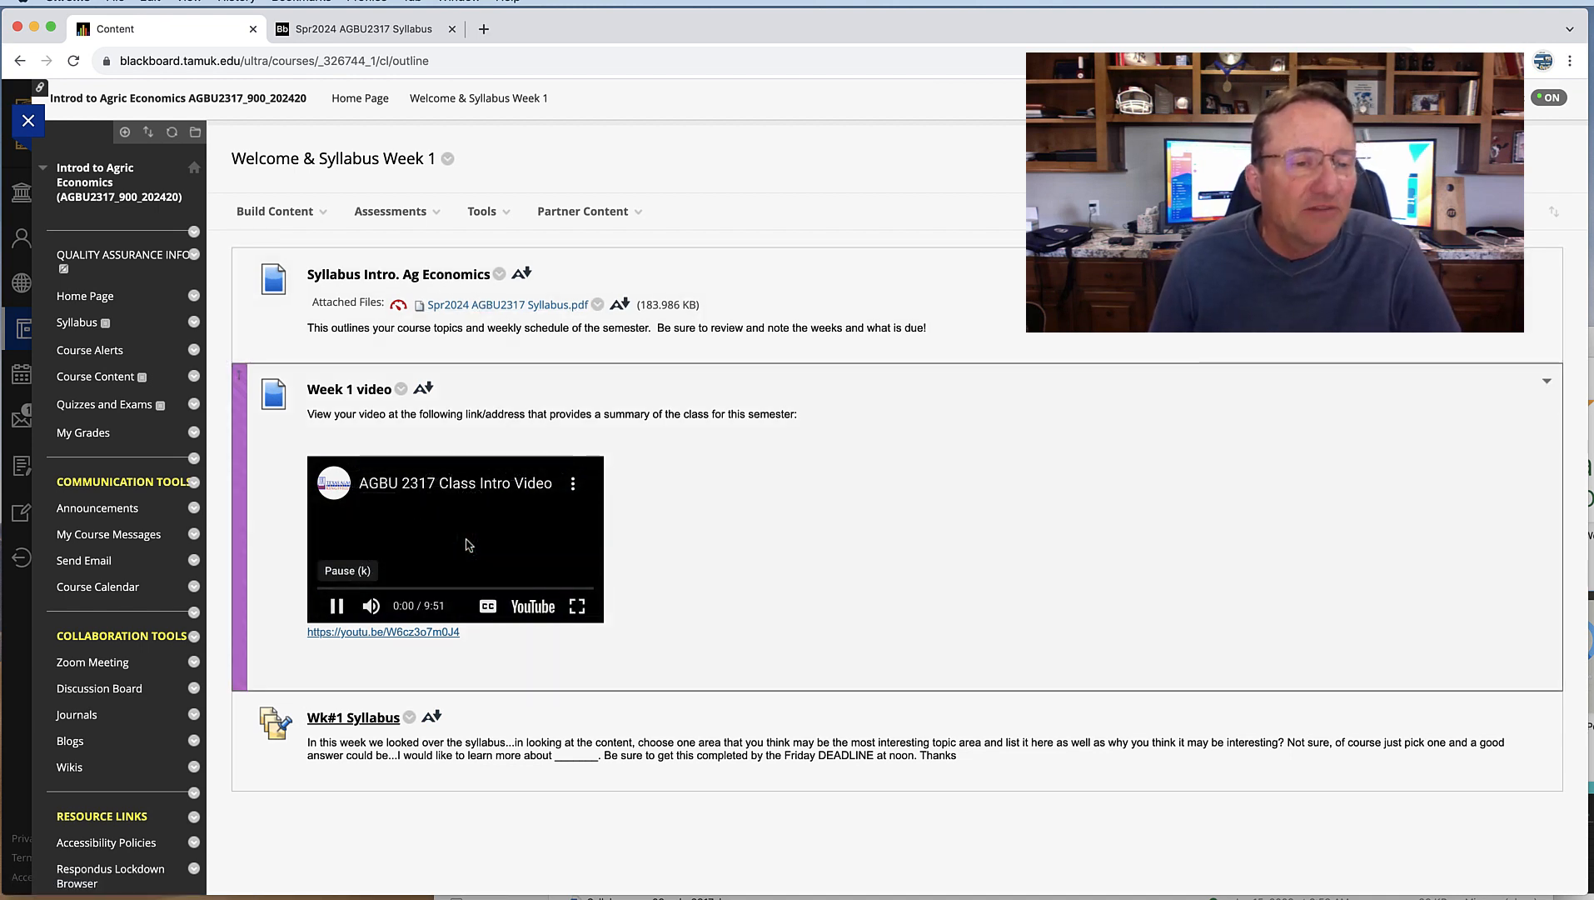
left_click(335, 607)
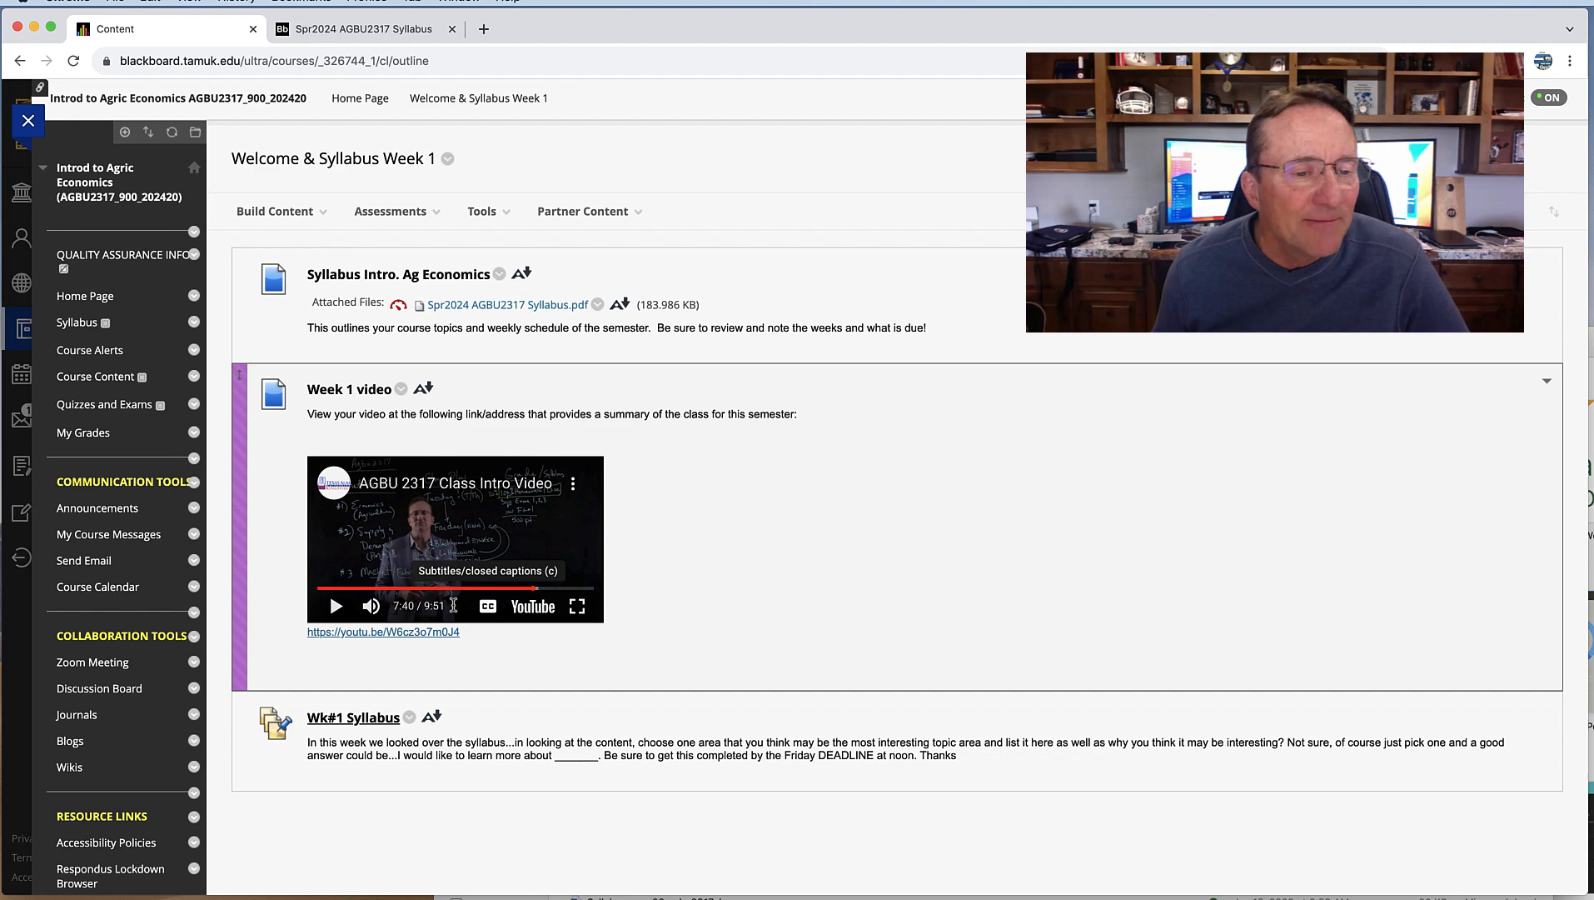
mouse_move(570, 538)
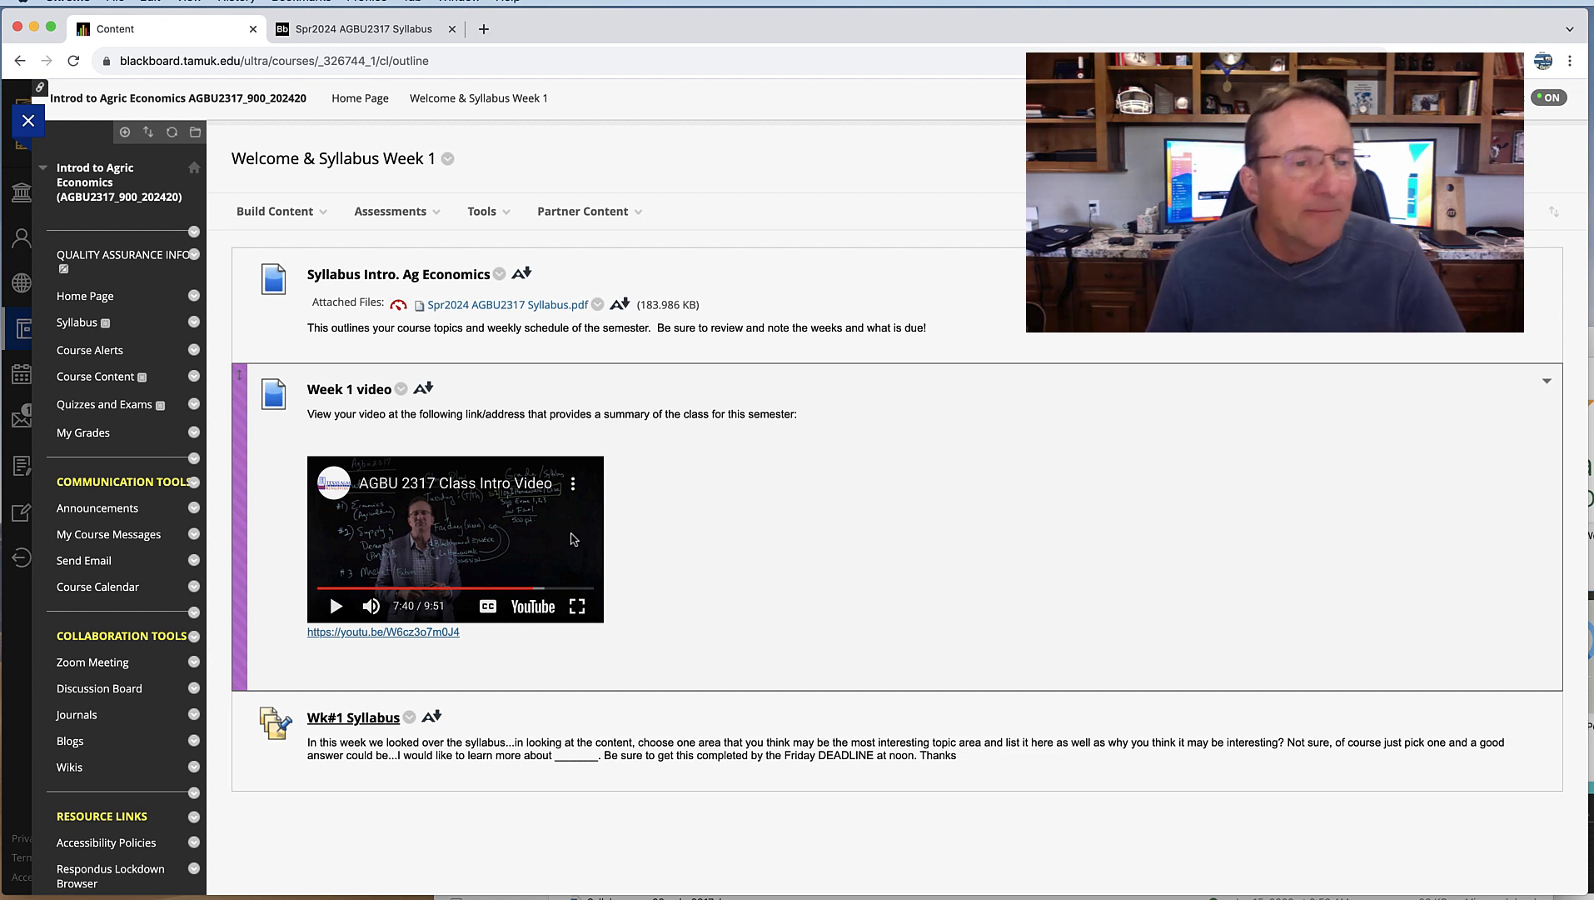
mouse_move(537, 557)
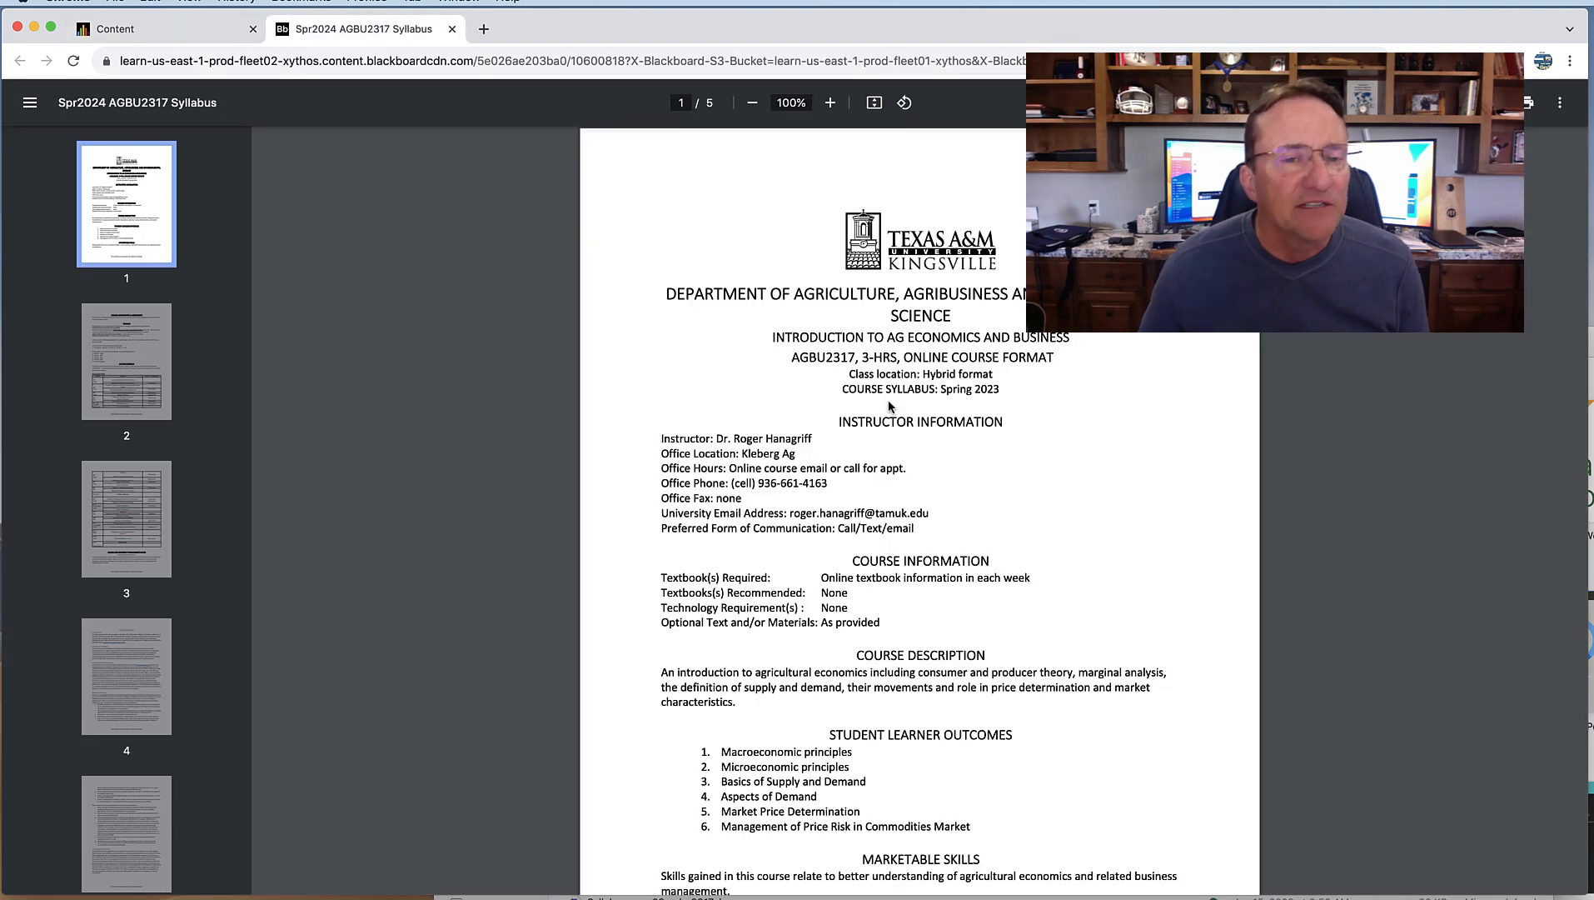
- Zoom the syllabus PDF to 175% and scroll to the Grading breakdown on page 2
left_click(829, 101)
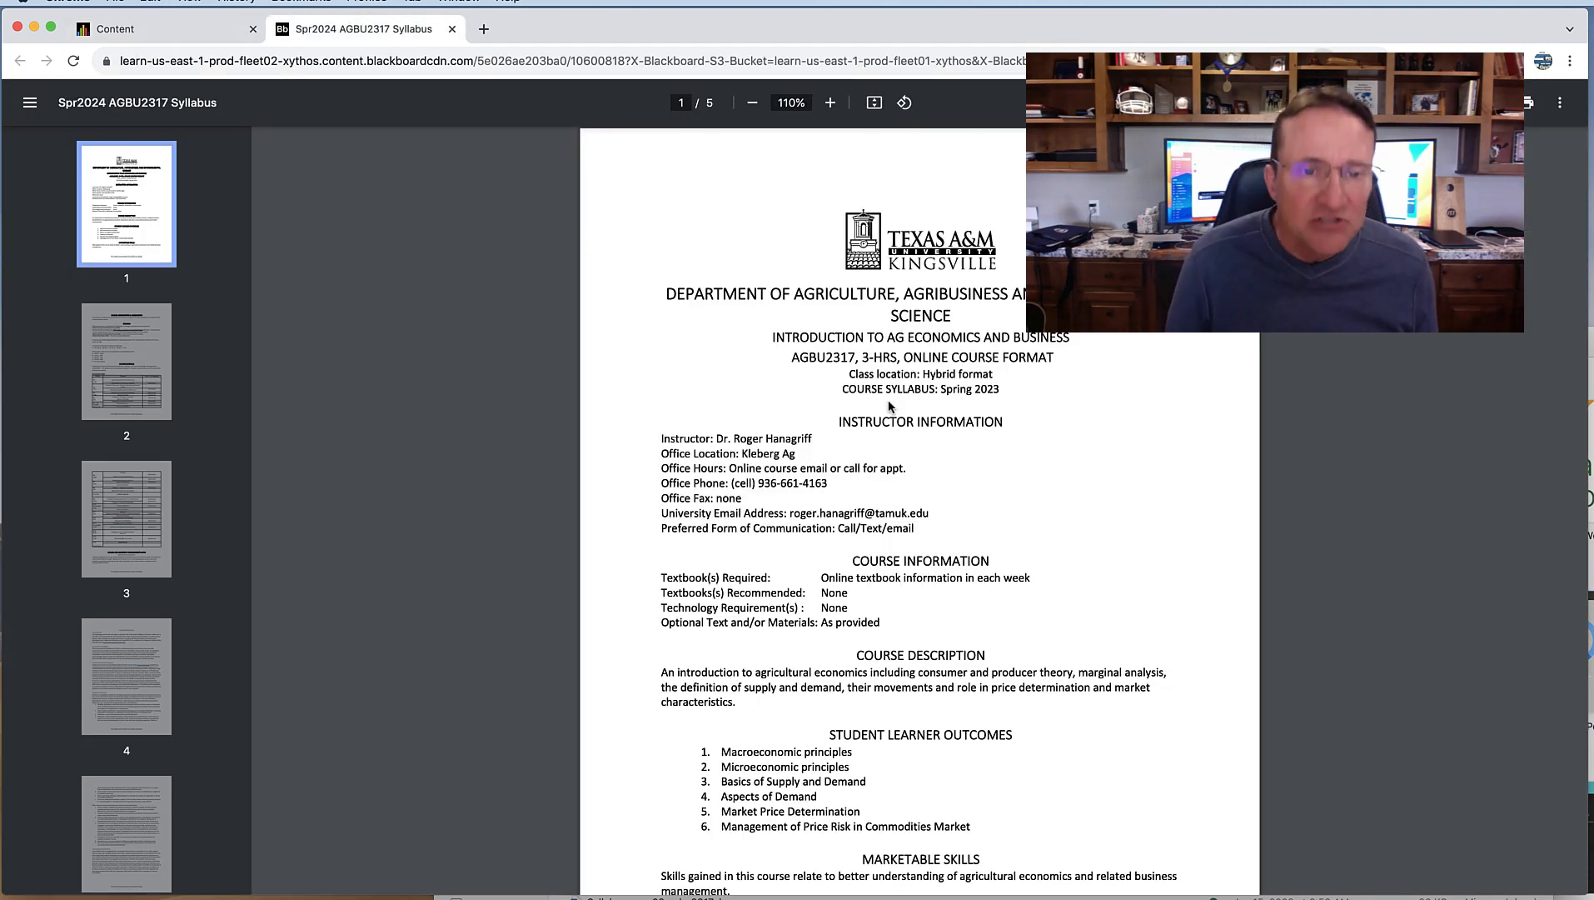
left_click(829, 102)
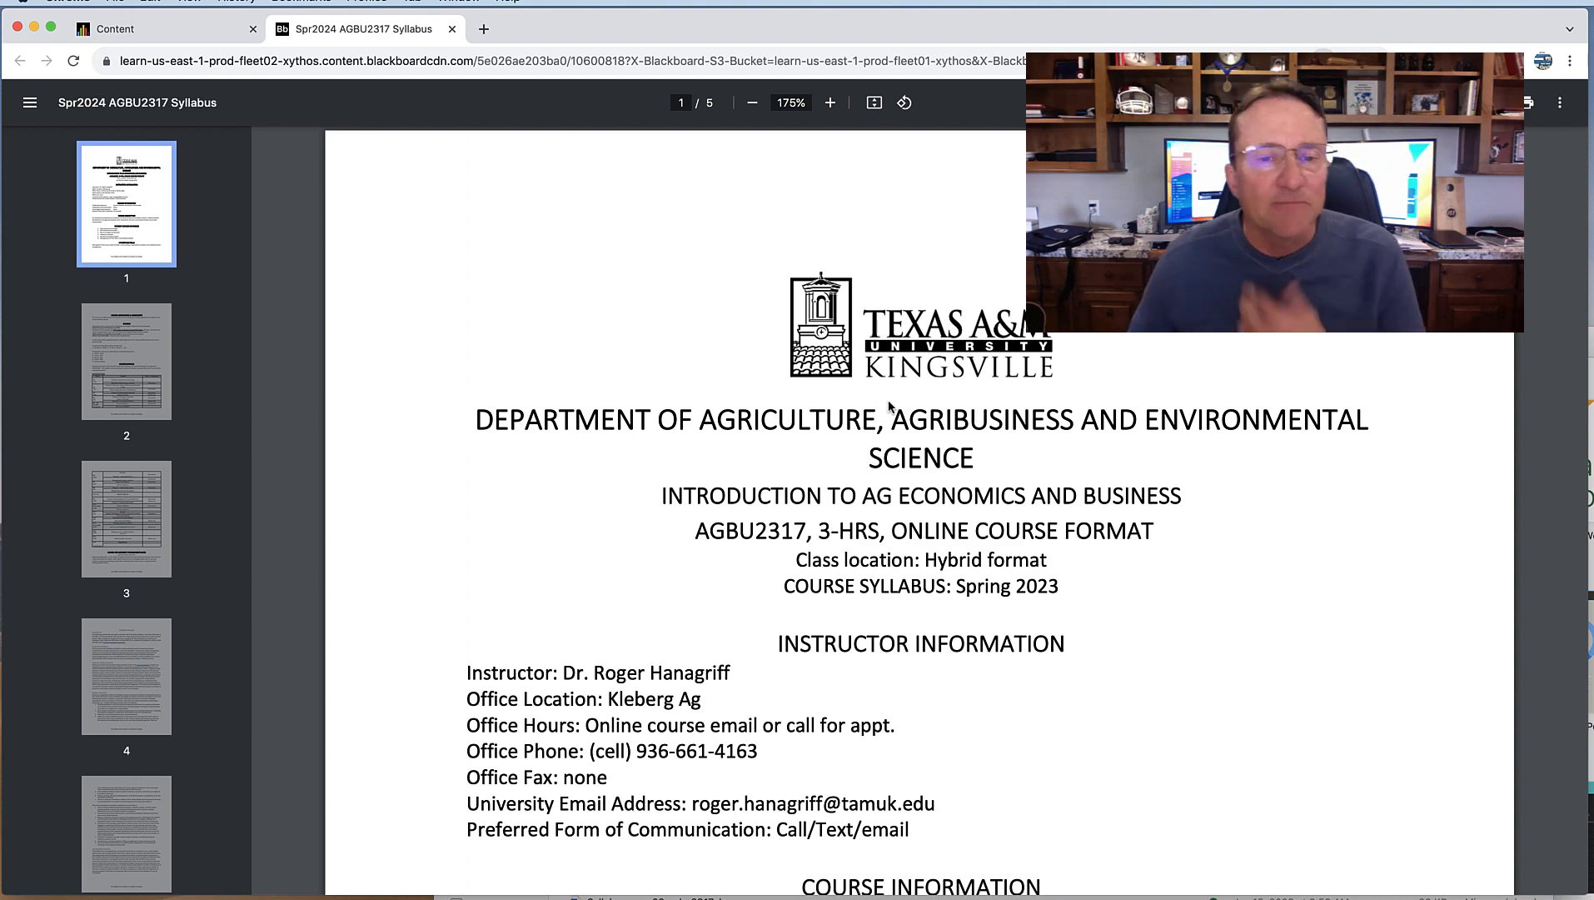
scroll("down", 3)
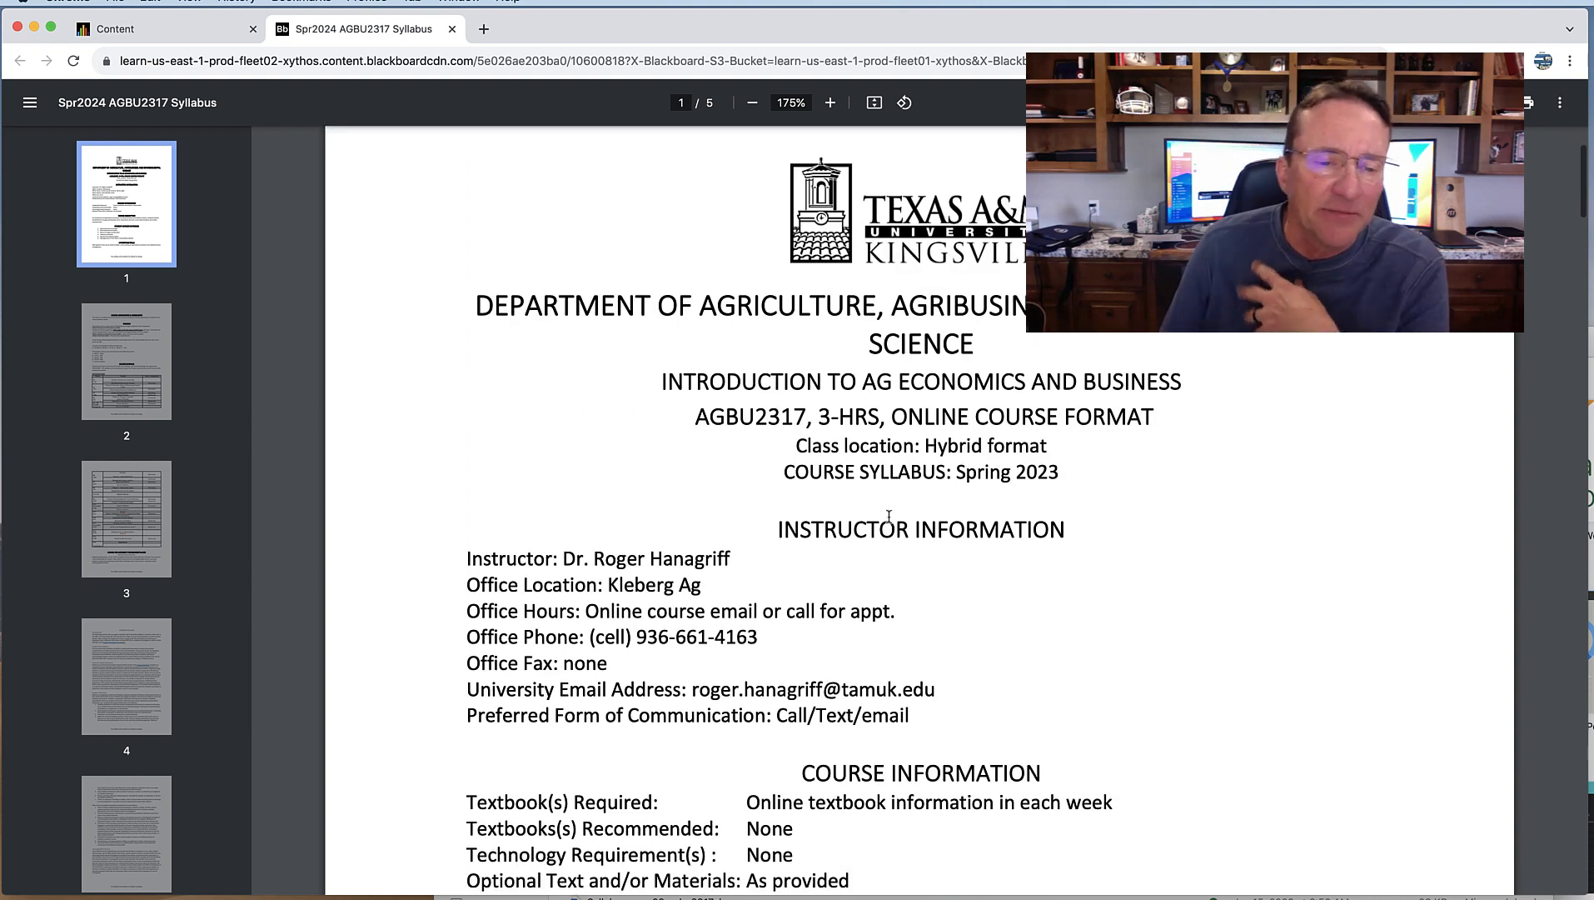
scroll("down", 3)
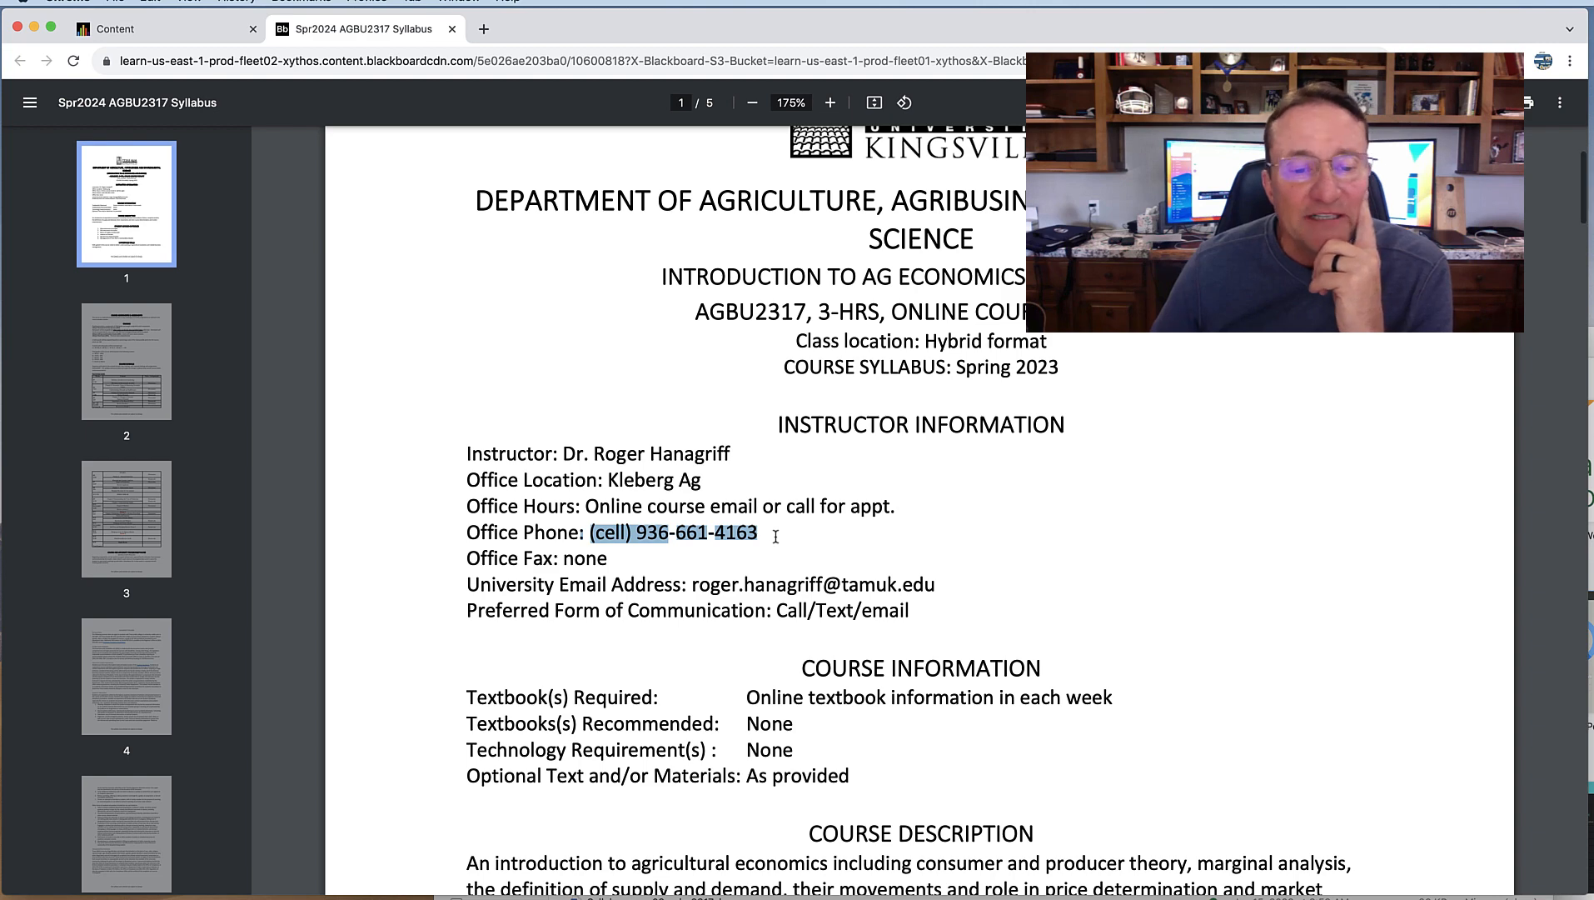
scroll("down", 3)
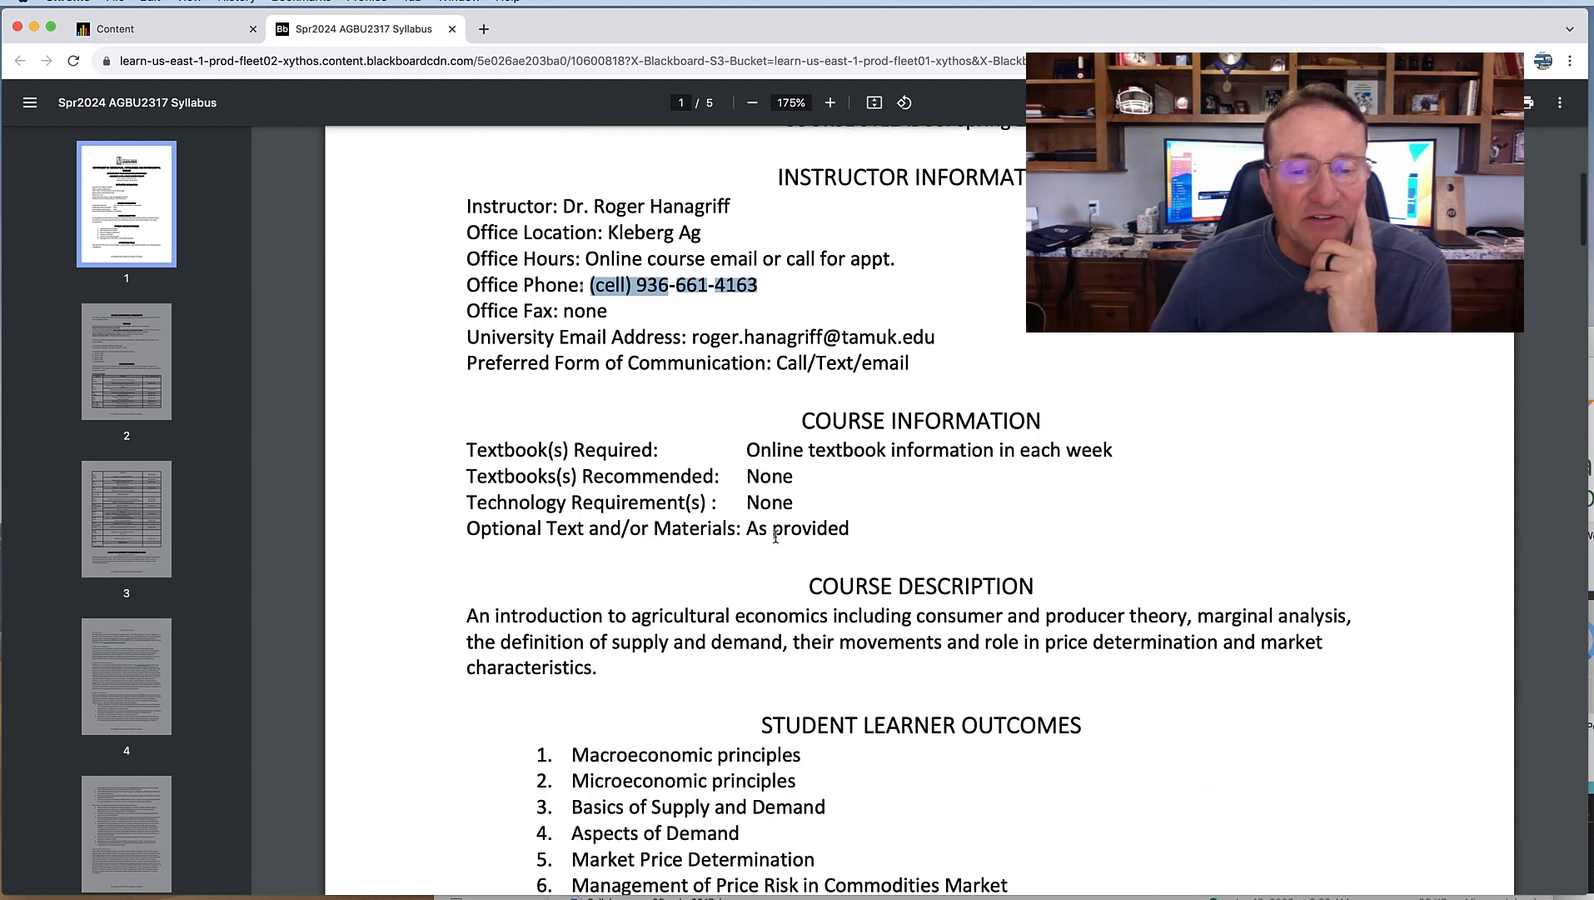
scroll("down", 3)
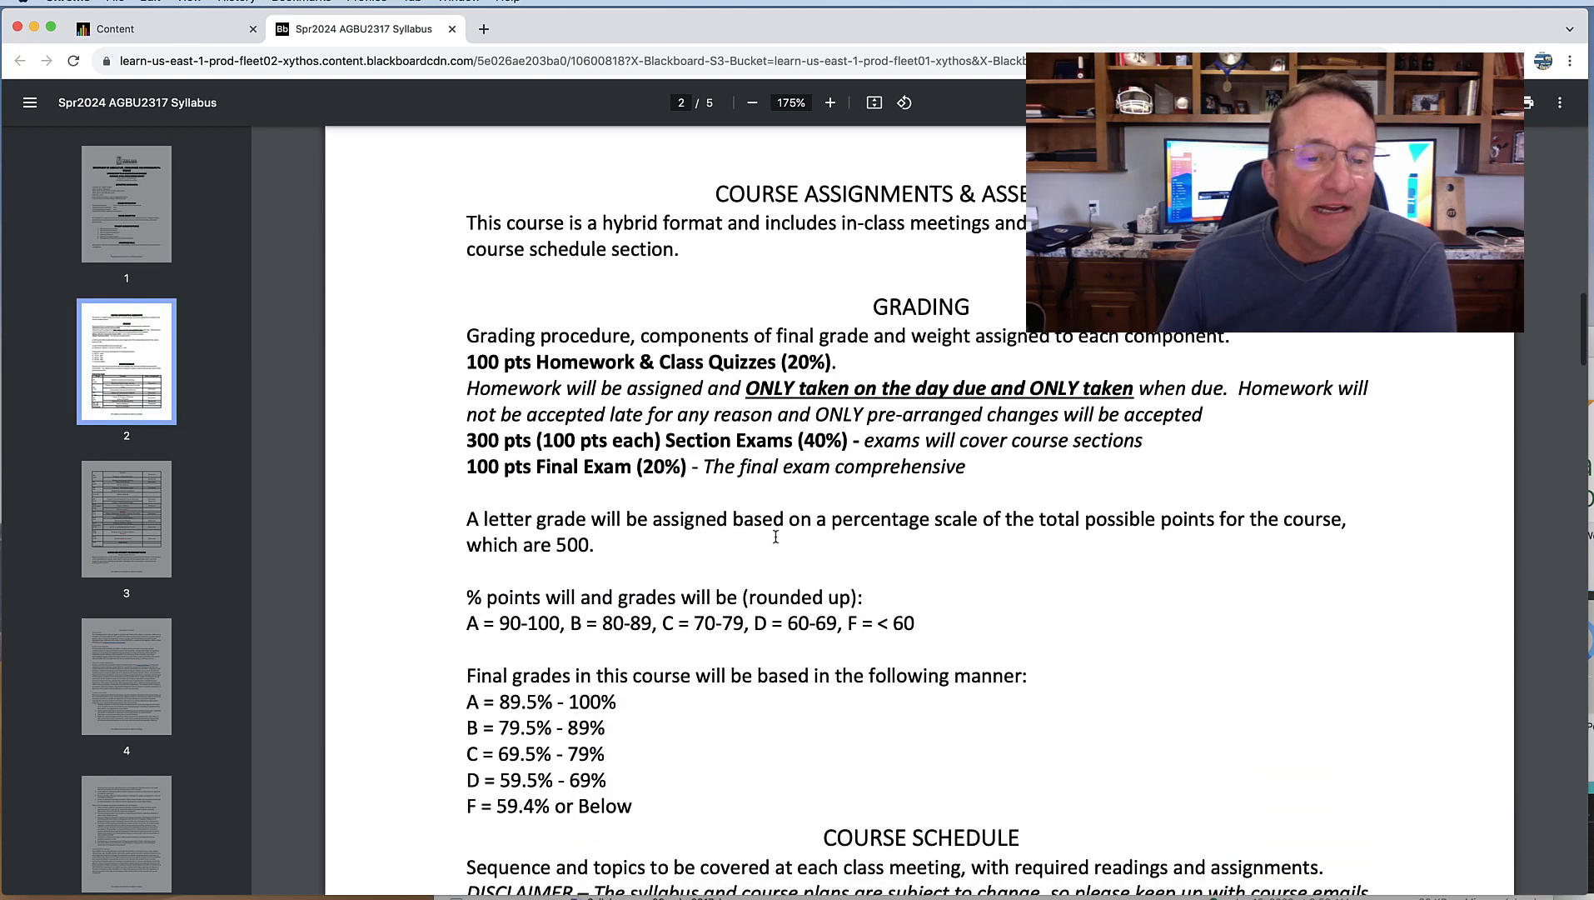
- Highlight the final exam points and weight, then scroll to the weeks 1–5 schedule table
scroll("down", 3)
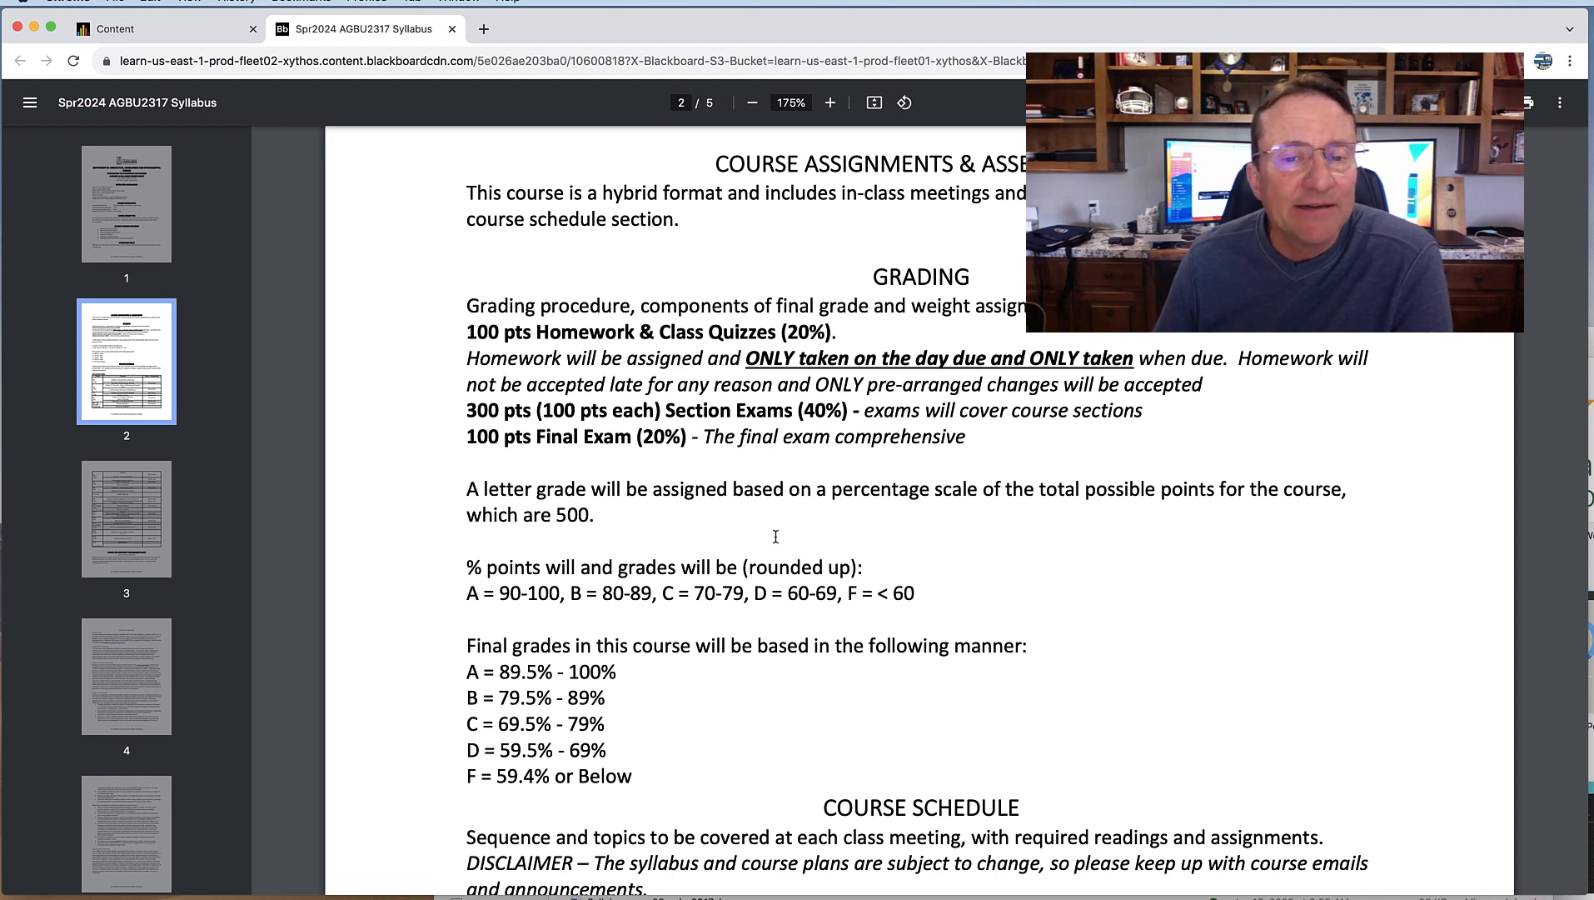
double_click(585, 358)
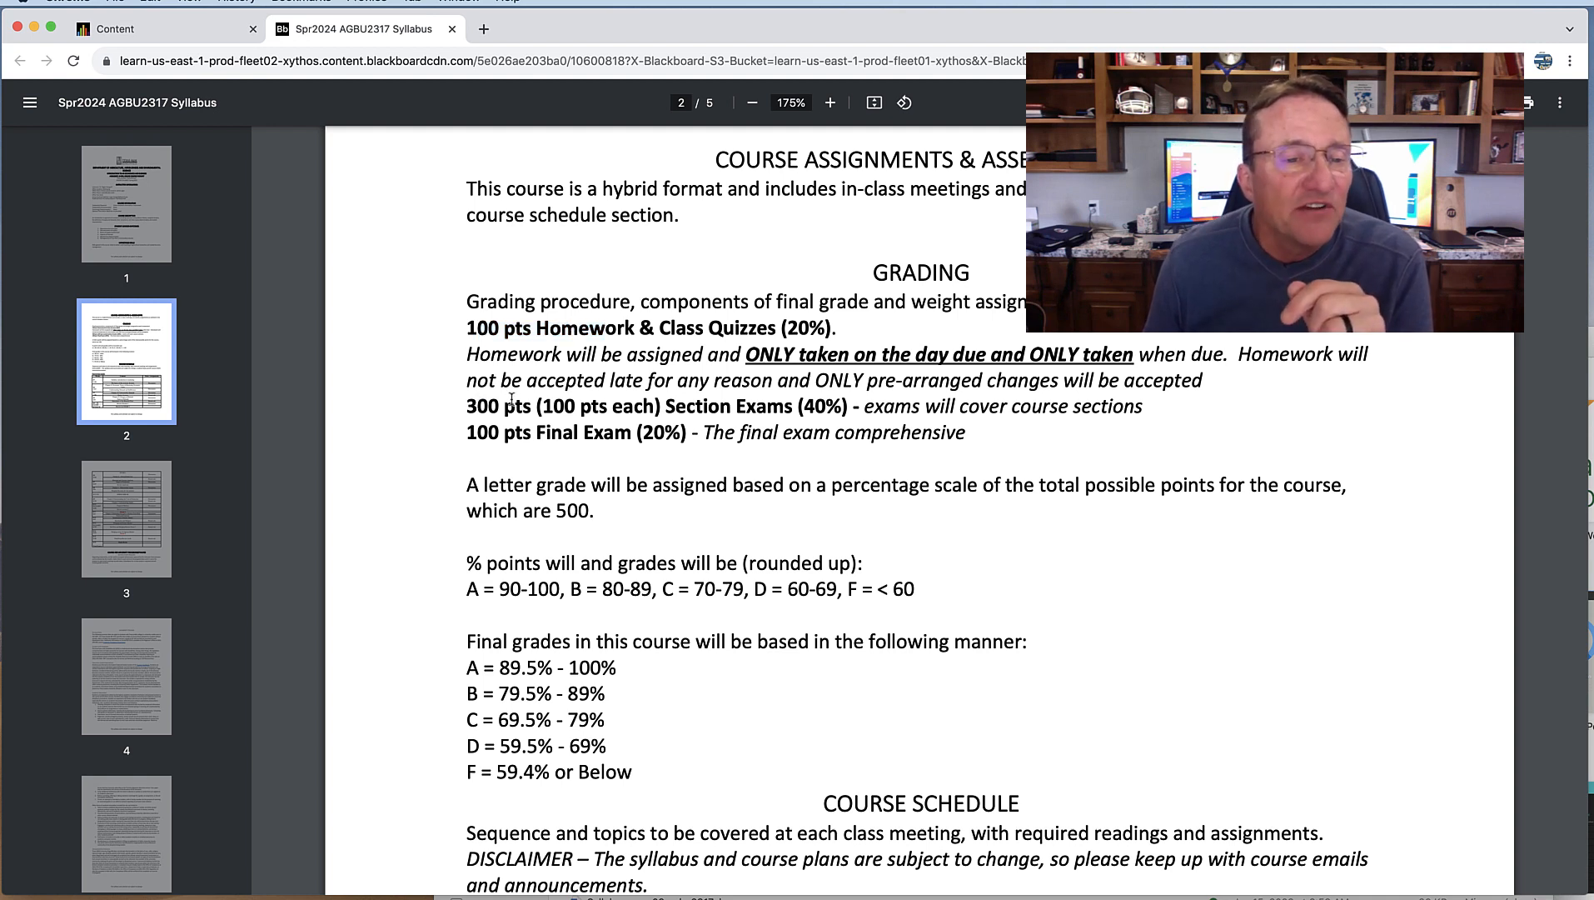
left_click_drag(466, 404, 658, 405)
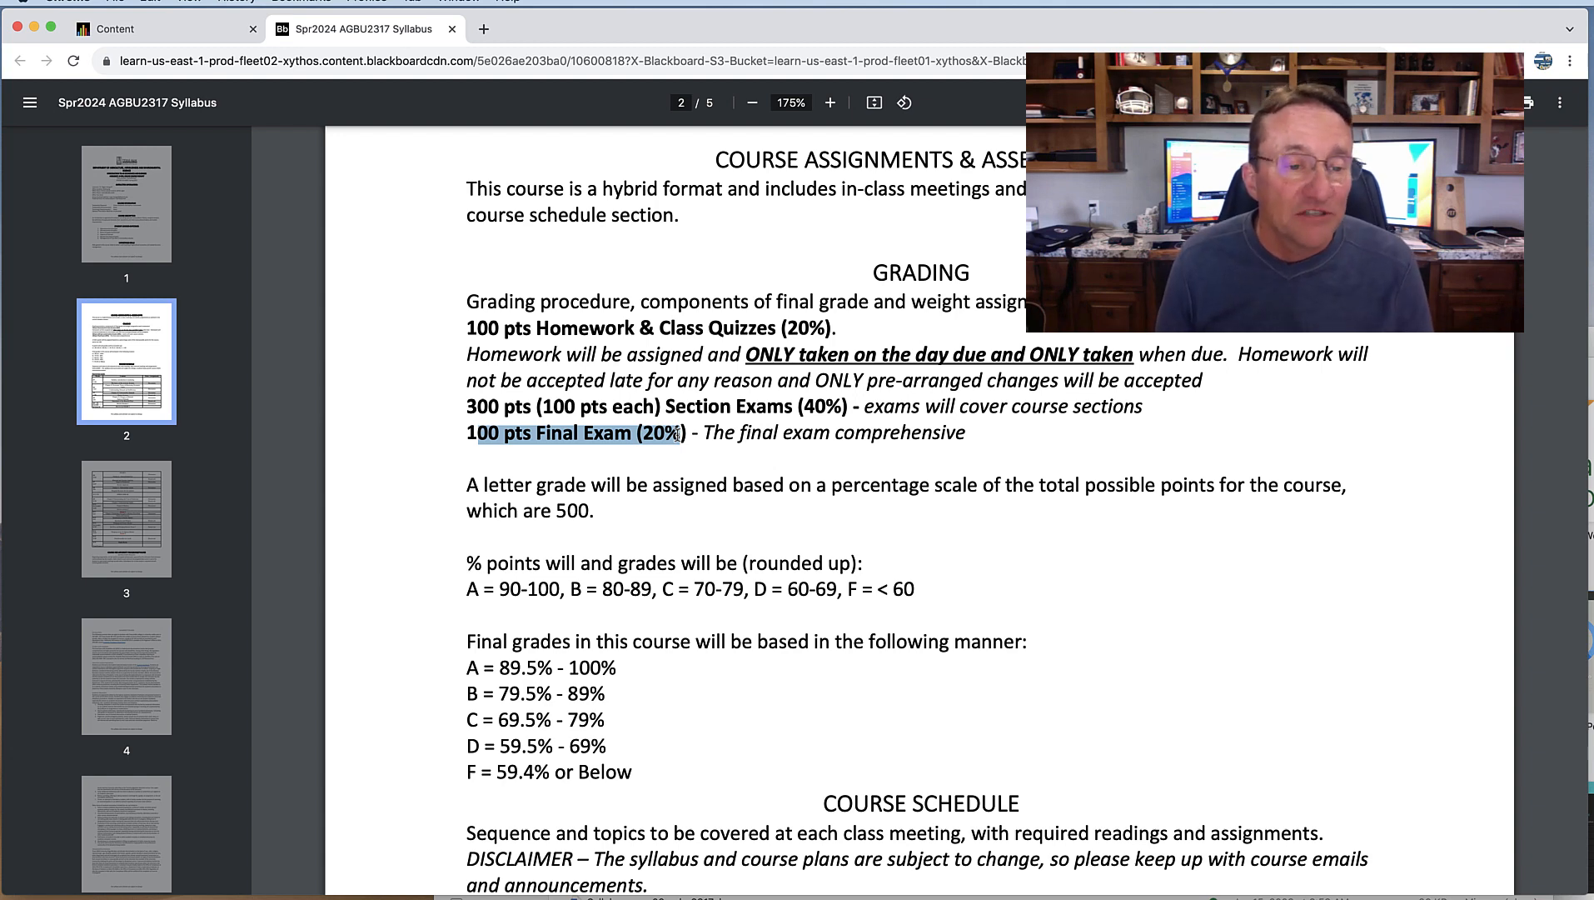
mouse_move(611, 521)
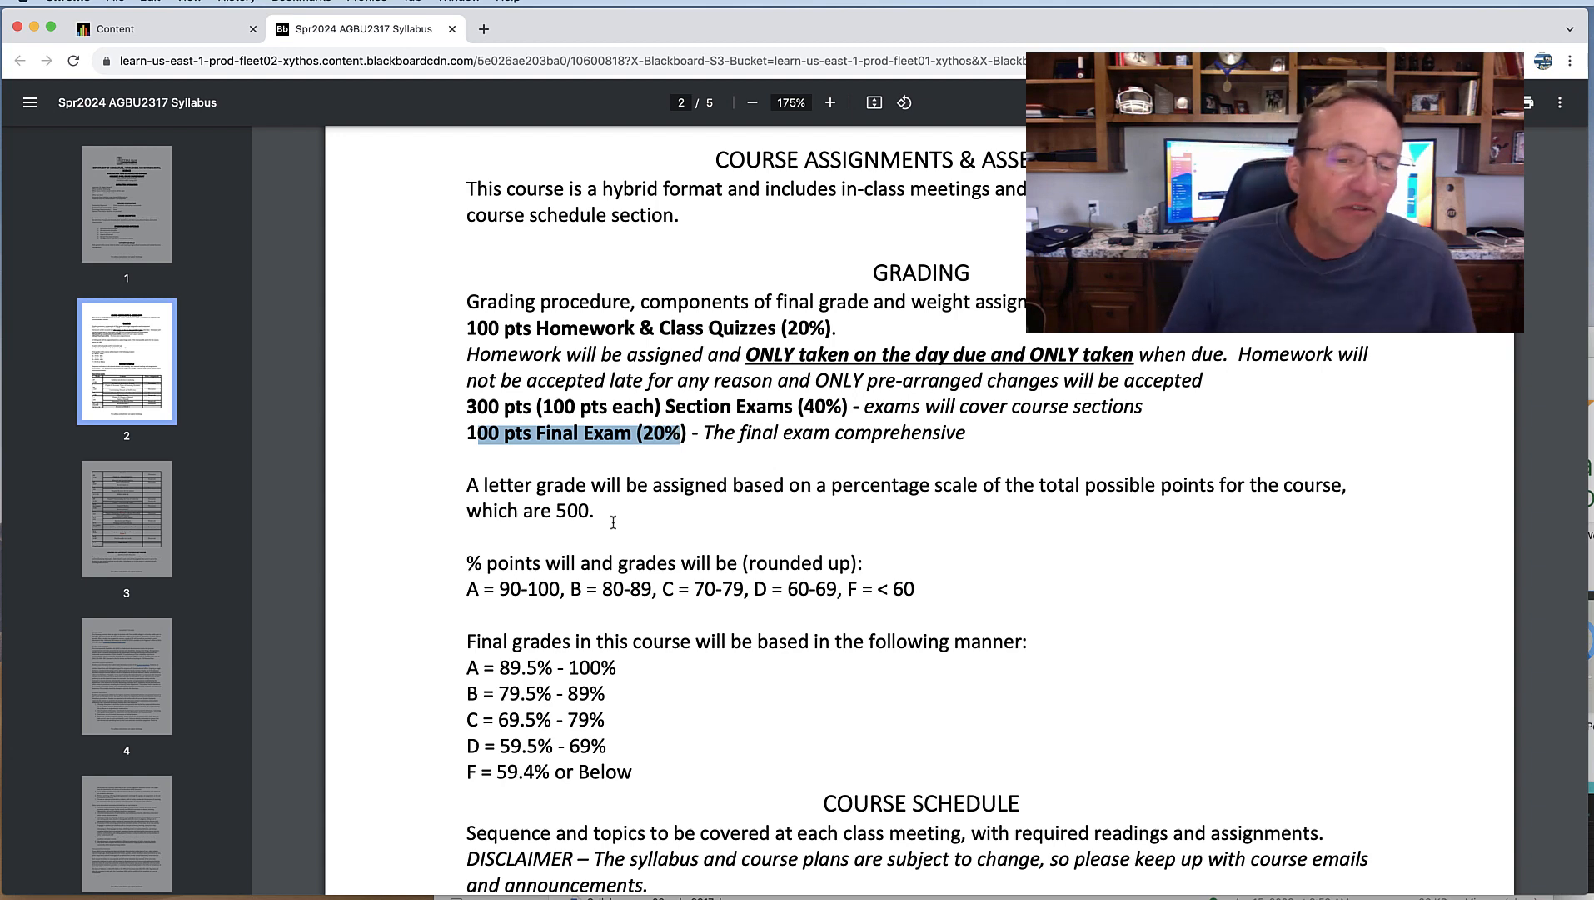
scroll("down", 3)
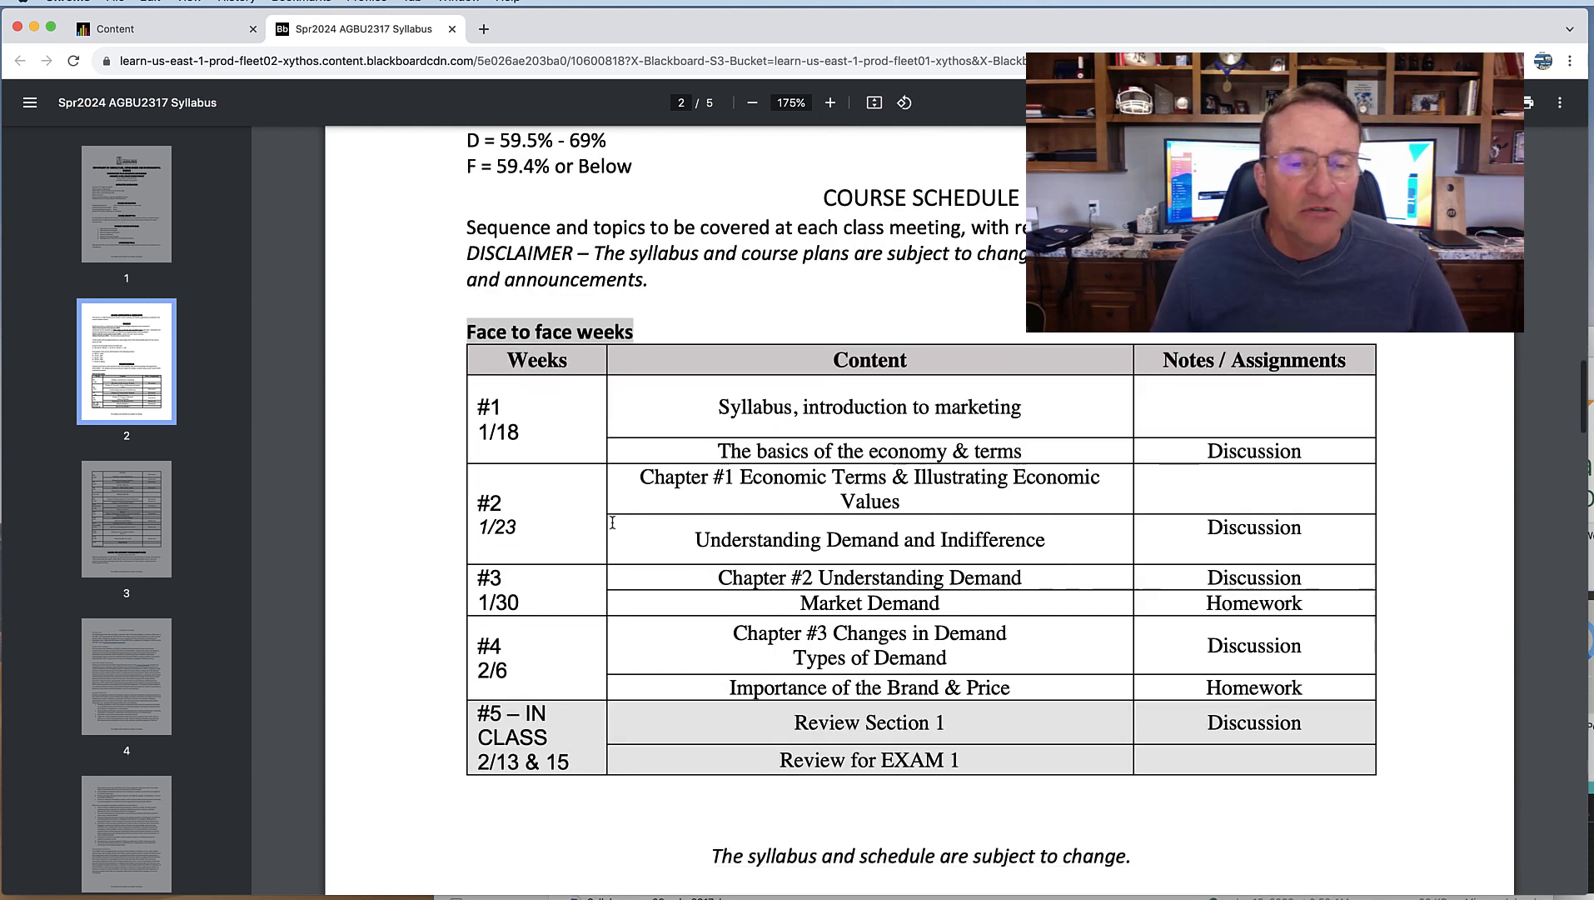
scroll("down", 3)
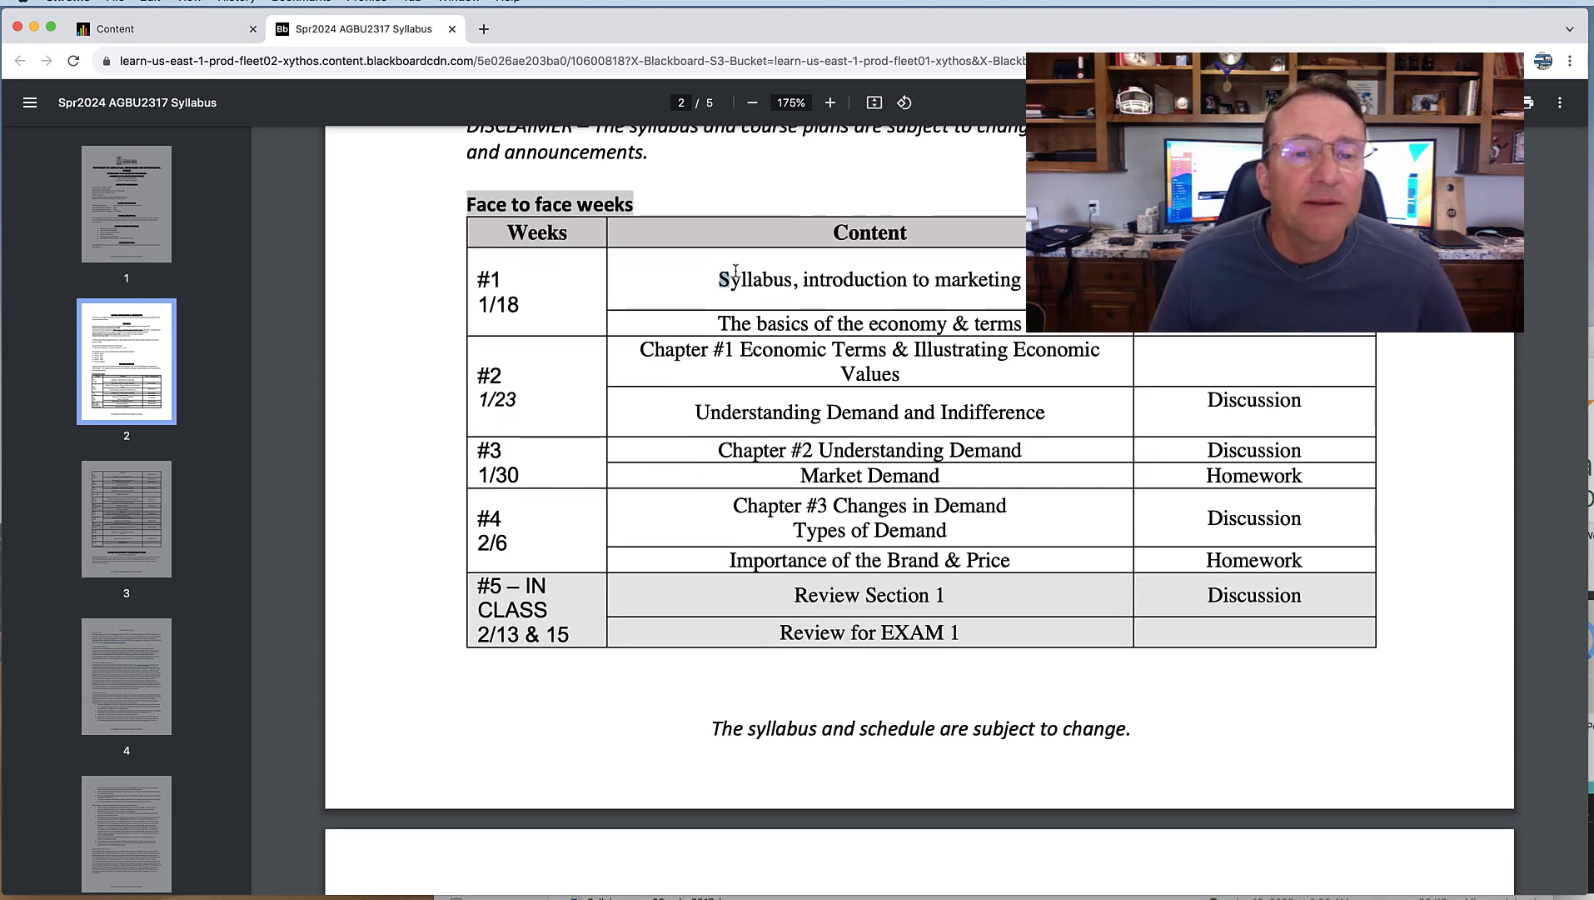
- Highlight the Understanding Demand and Indifference topic and continue to page 3 covering Exam 1 through week 10
left_click_drag(718, 280, 1015, 323)
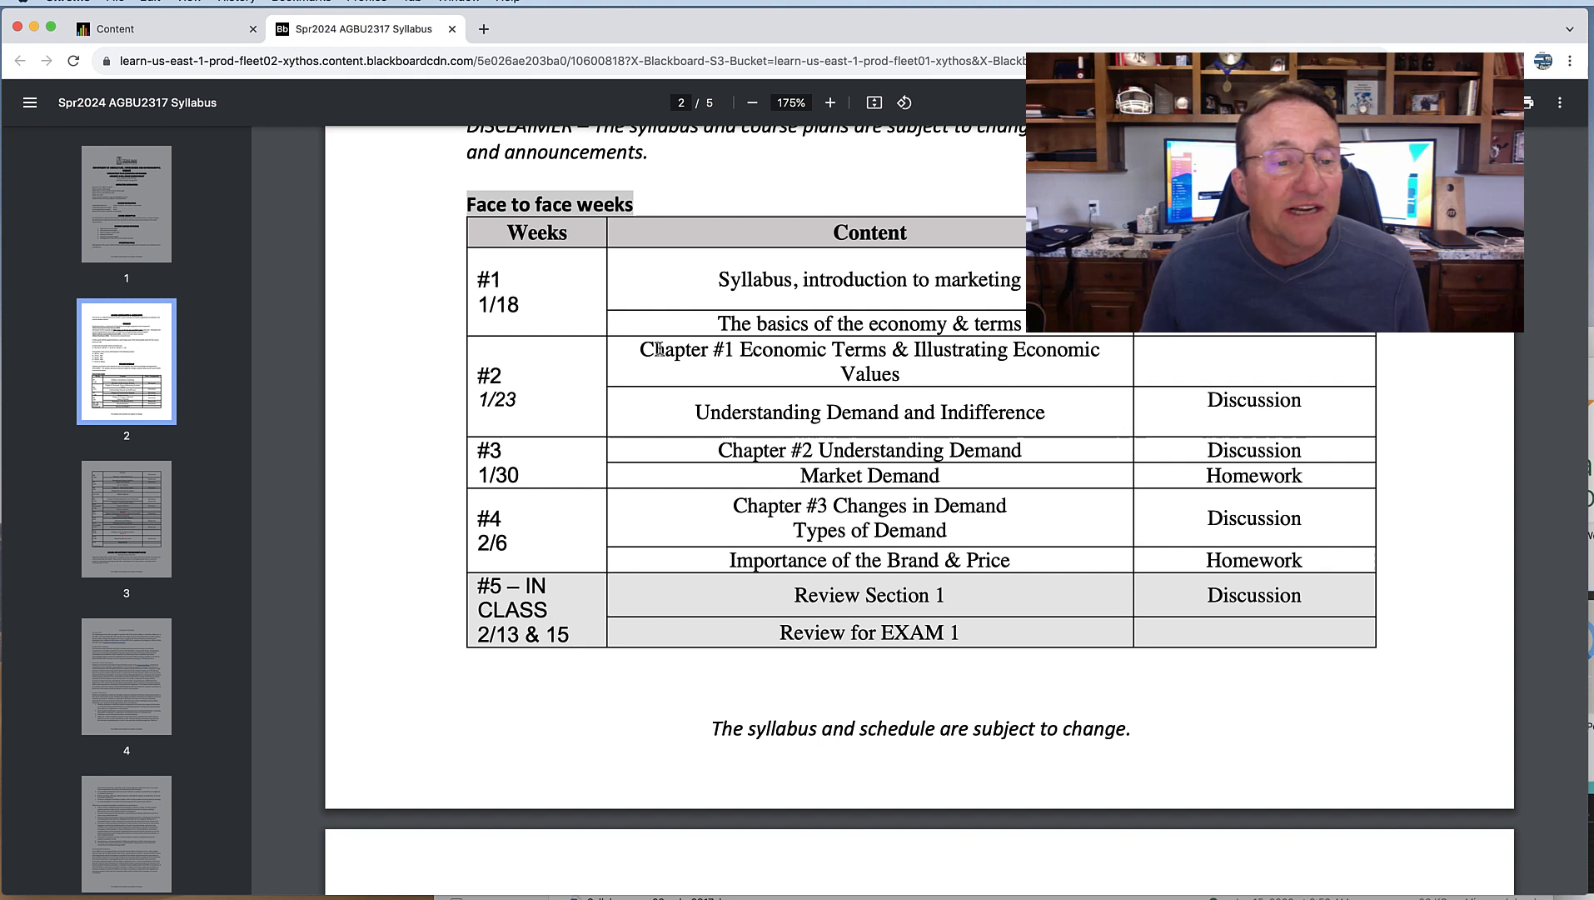
left_click_drag(640, 350, 900, 375)
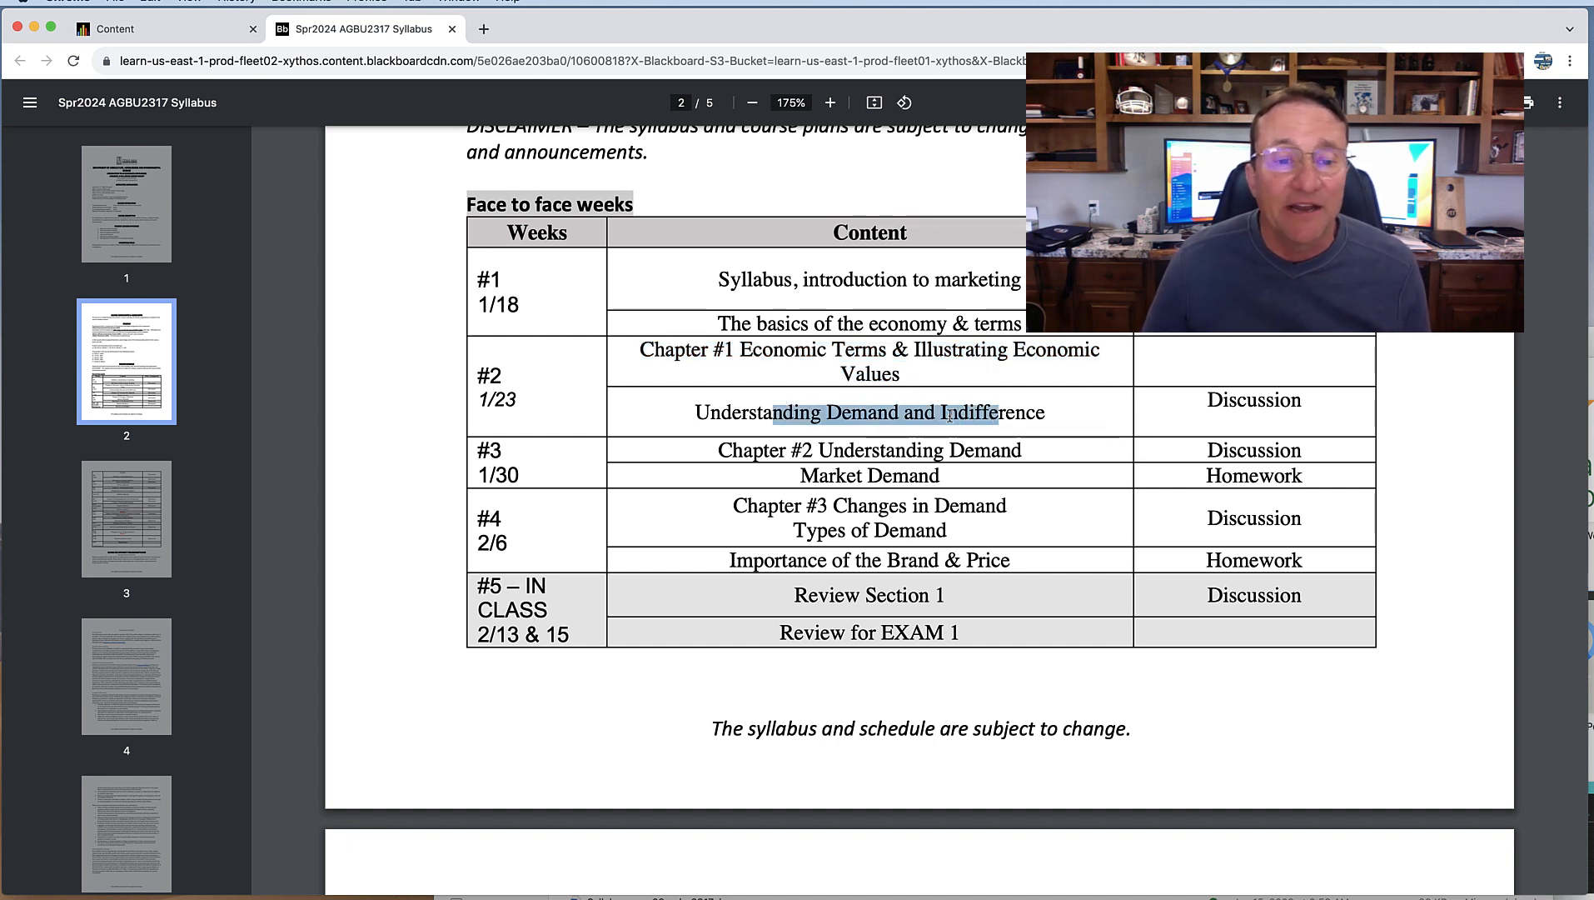
scroll("down", 3)
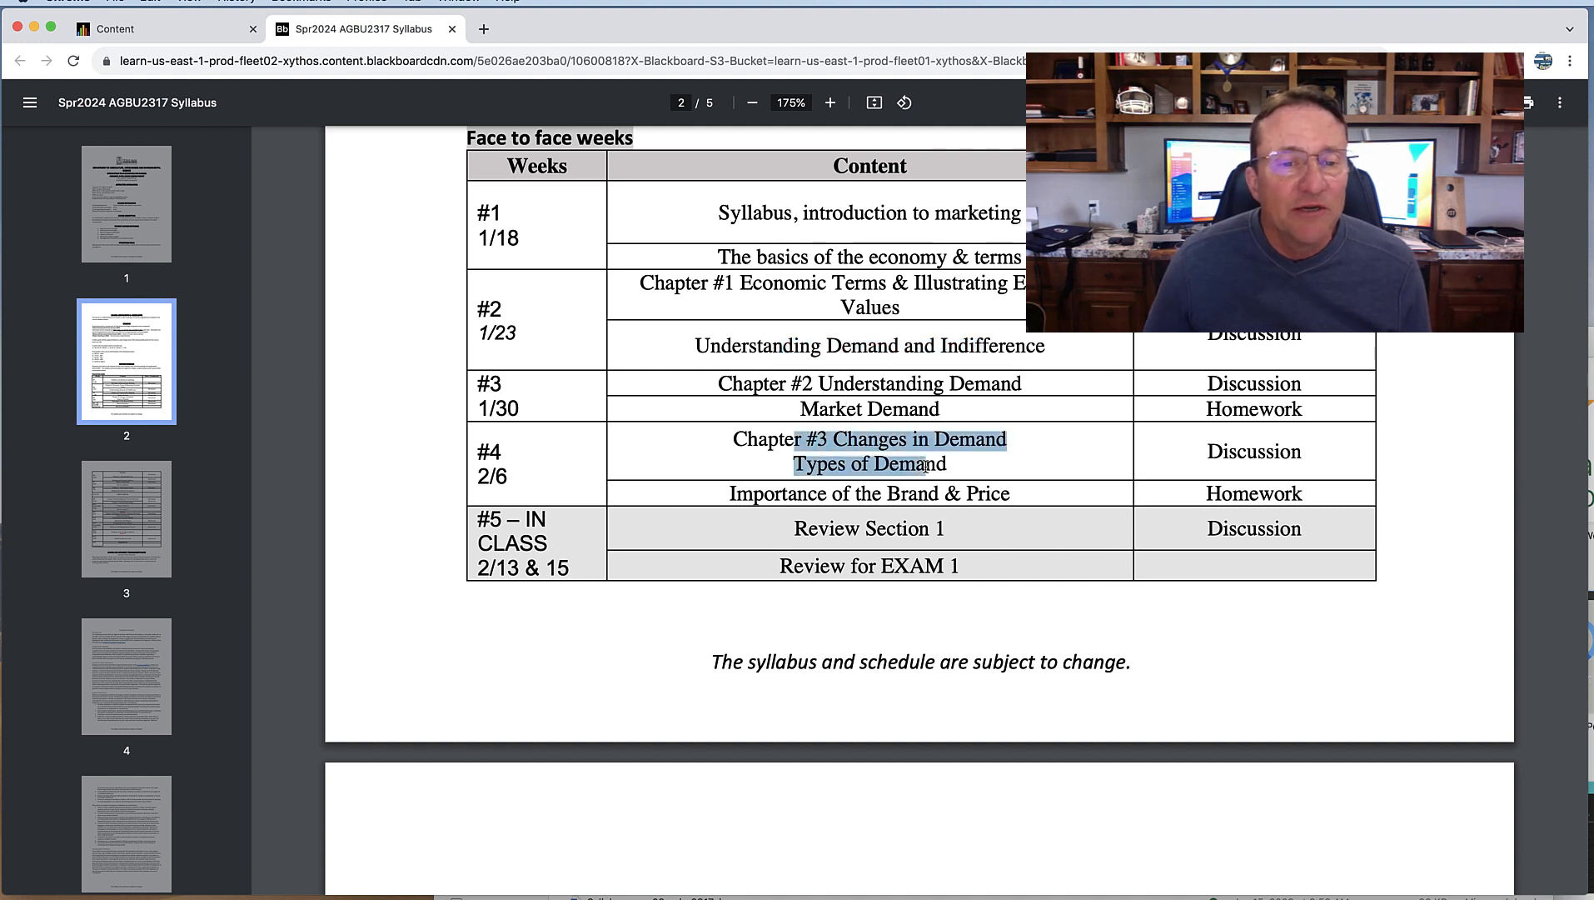
scroll("down", 3)
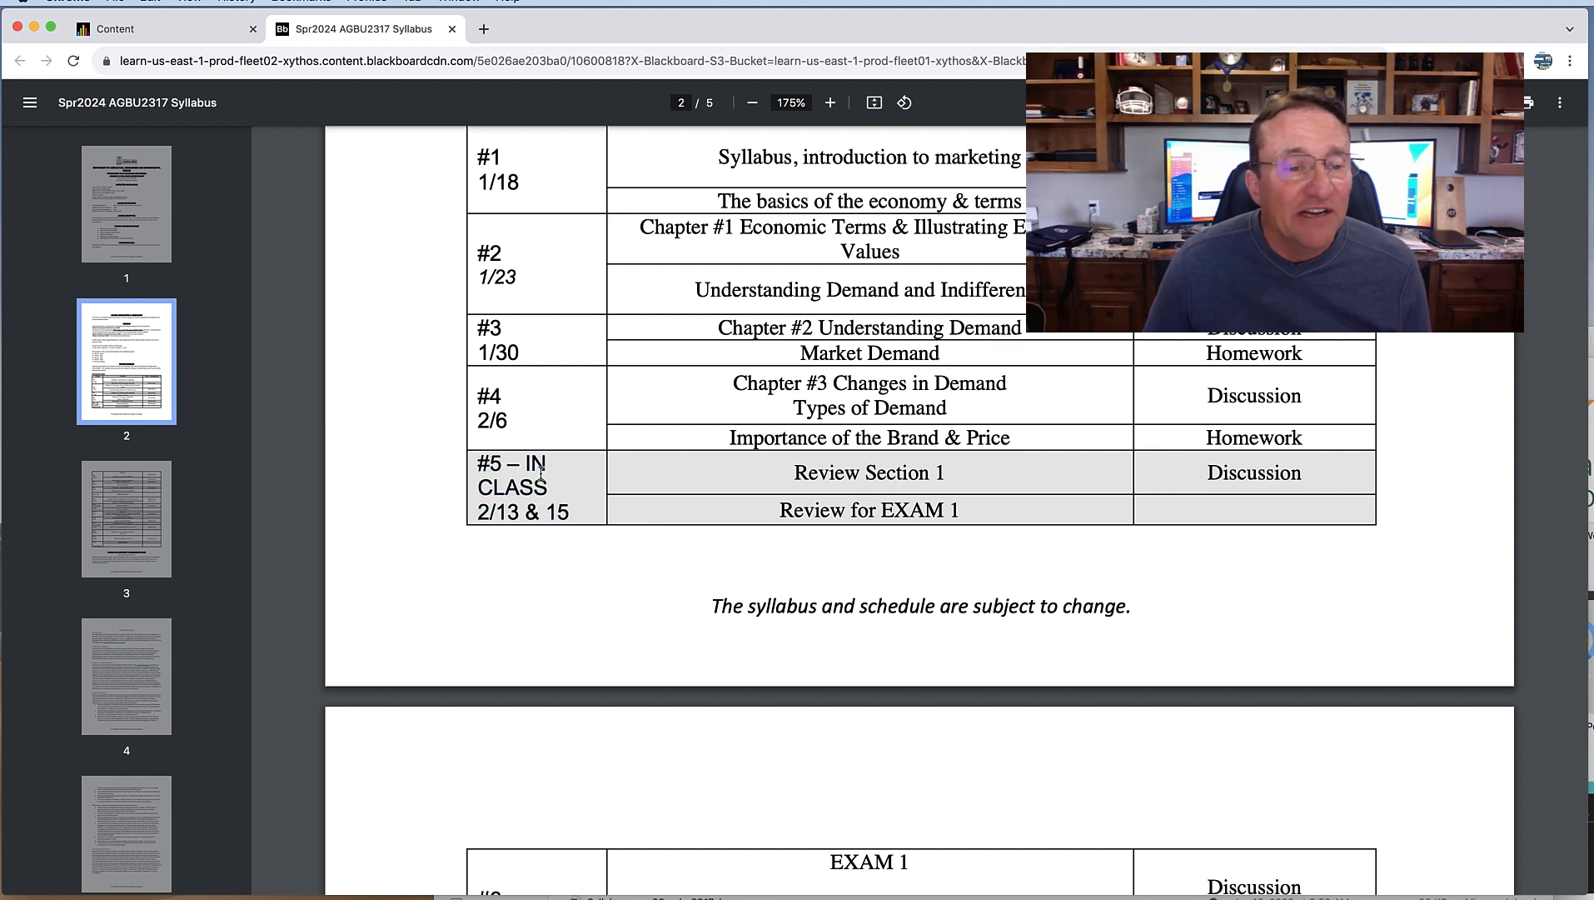
left_click_drag(536, 463, 555, 486)
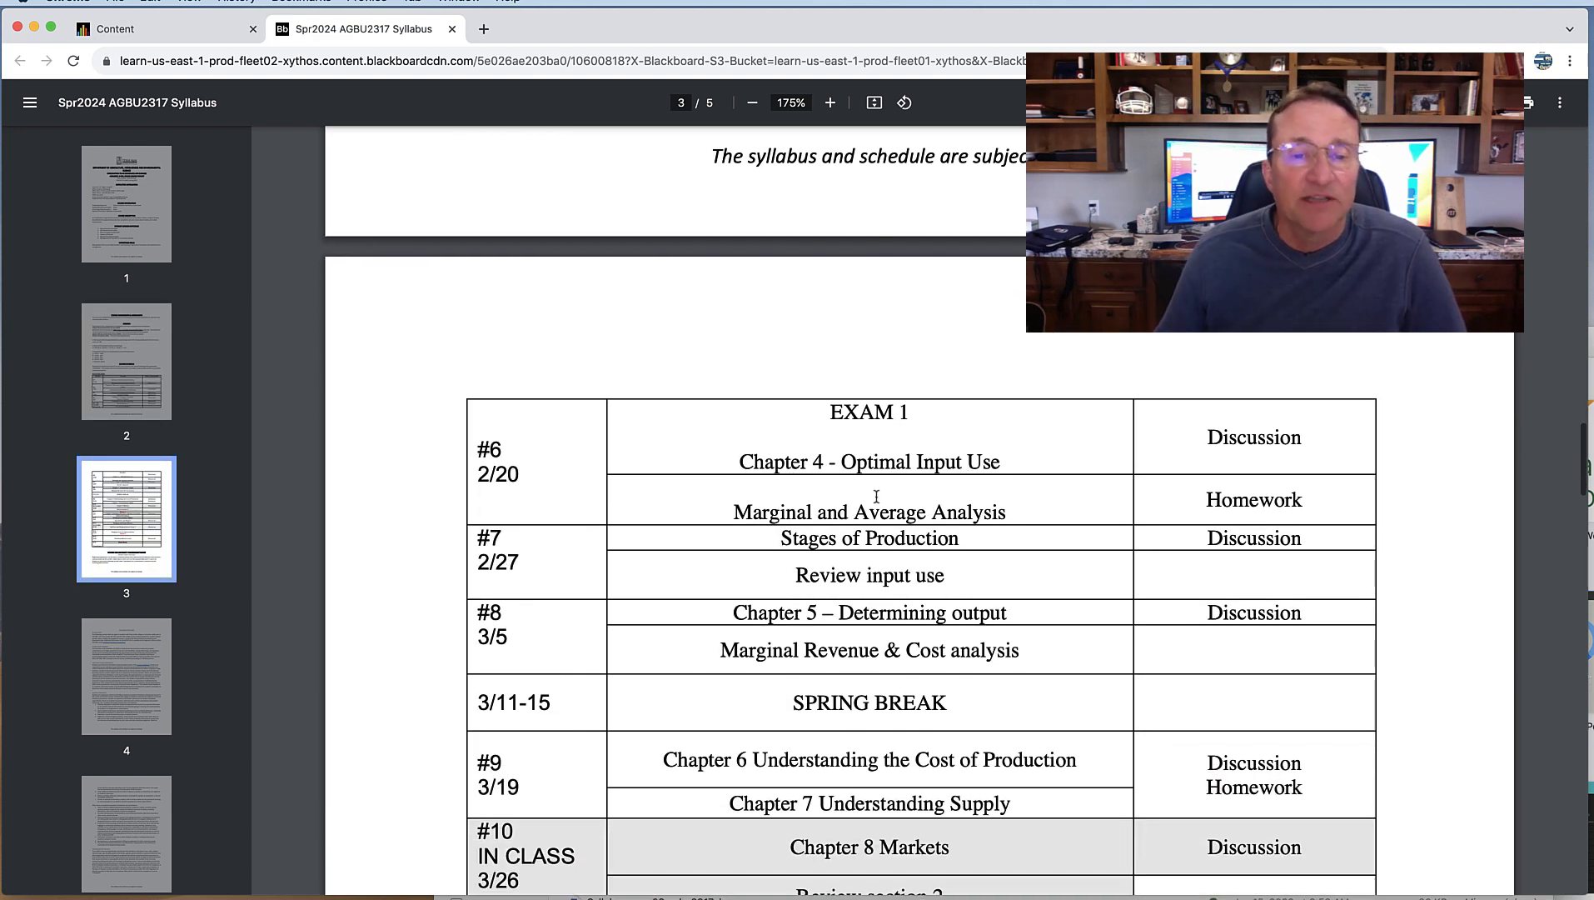
- Return to the Blackboard course Home Page listing the weekly folders through Week 5
left_click(164, 28)
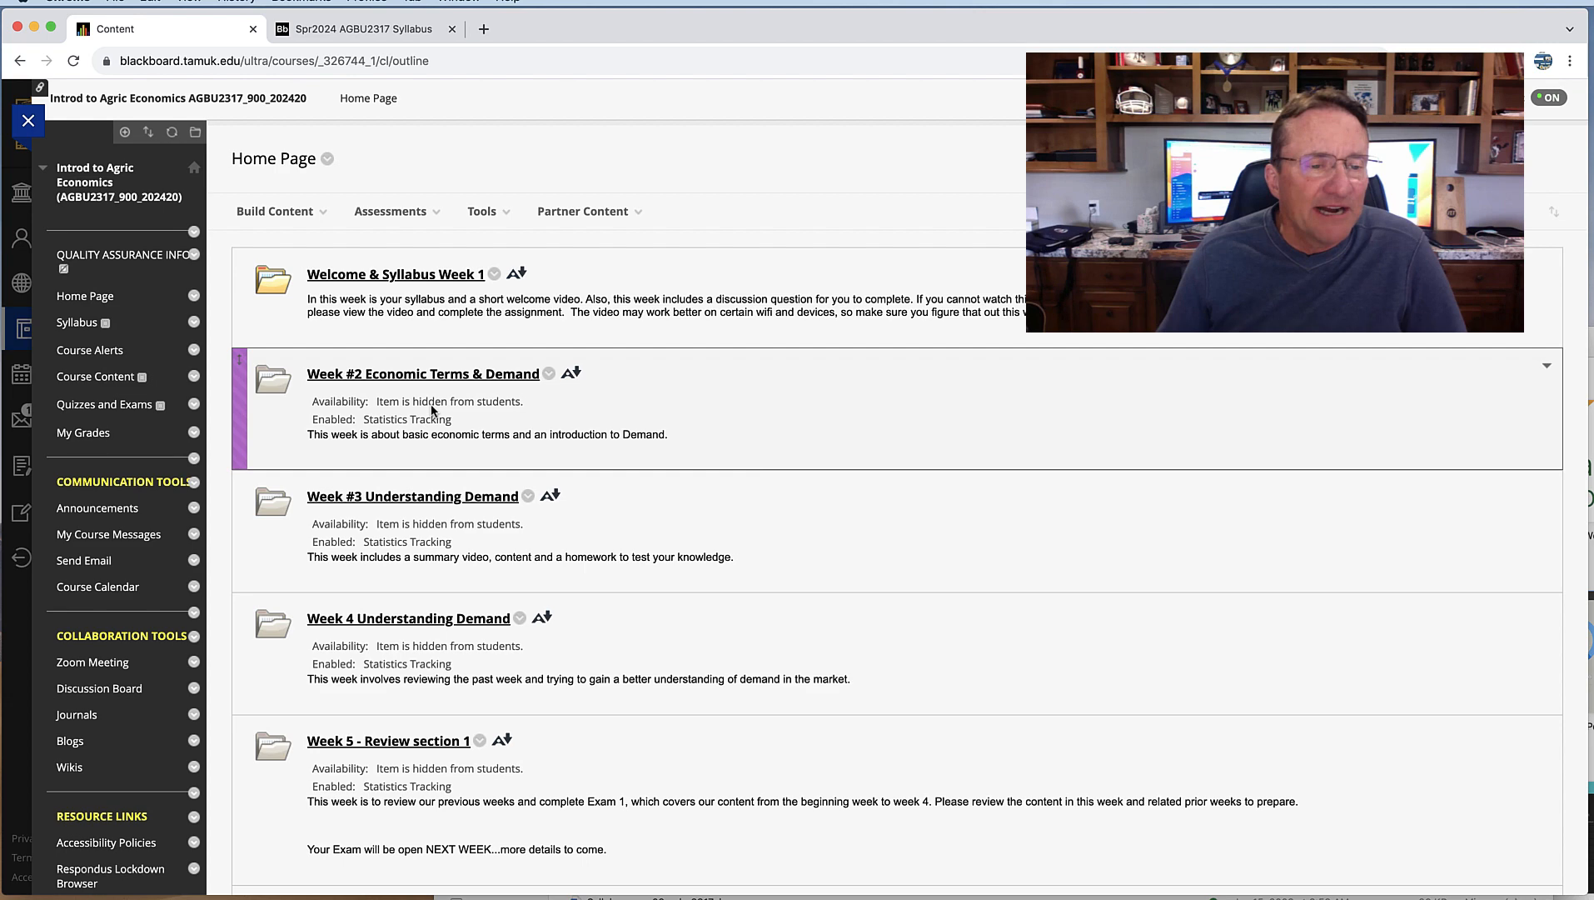
scroll("down", 3)
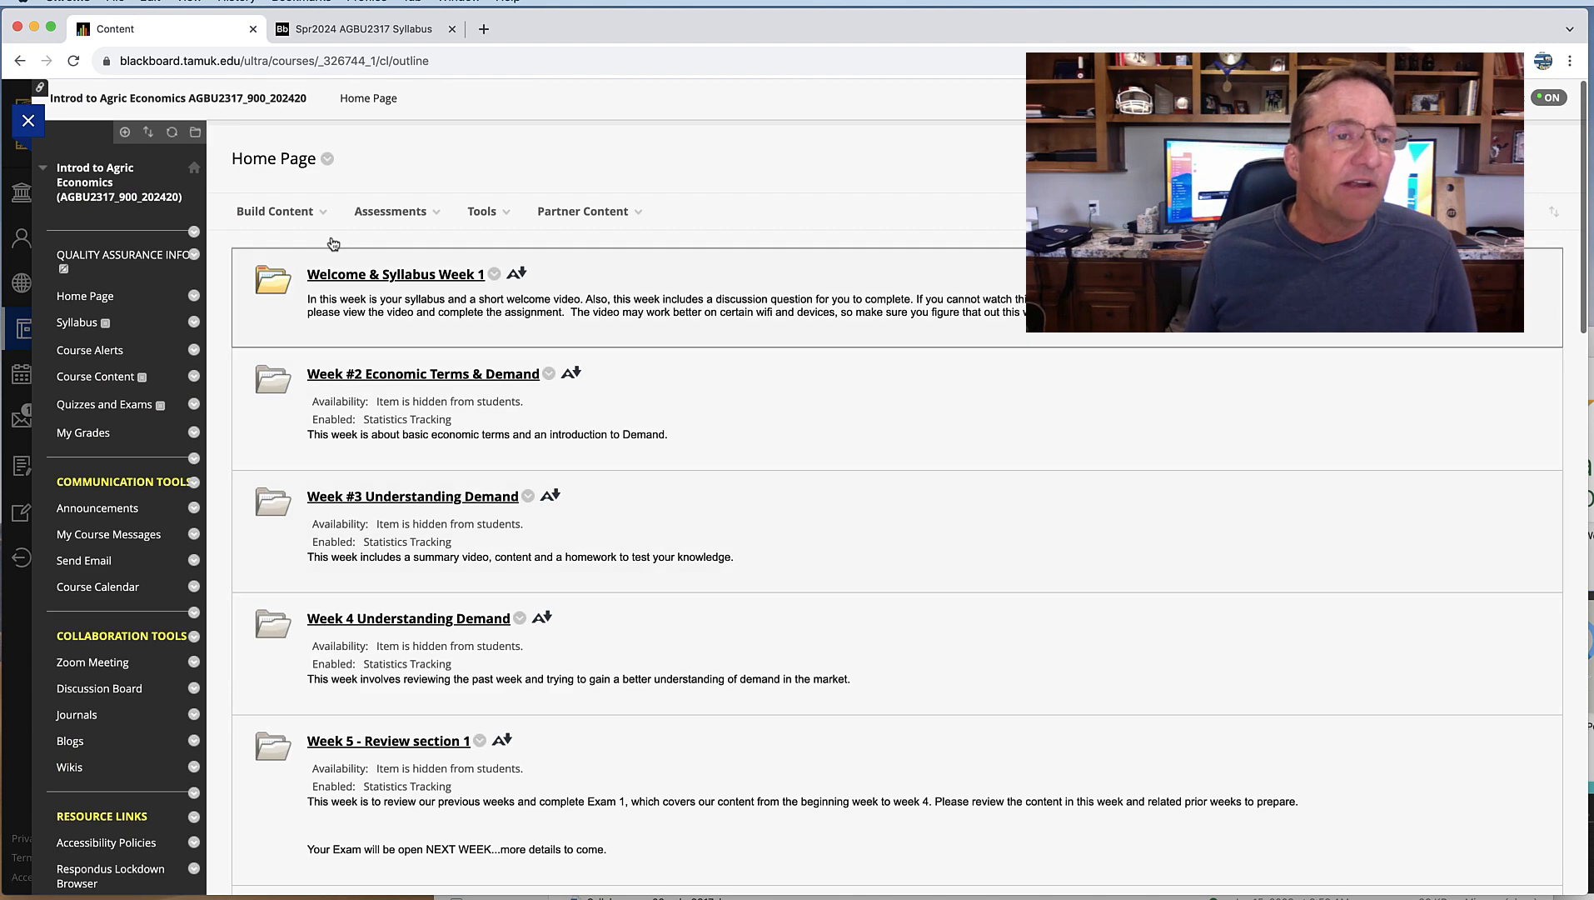
- Back in the syllabus PDF, highlight the week 11–12 futures topics and scroll to week 16 Final Exams
left_click(358, 29)
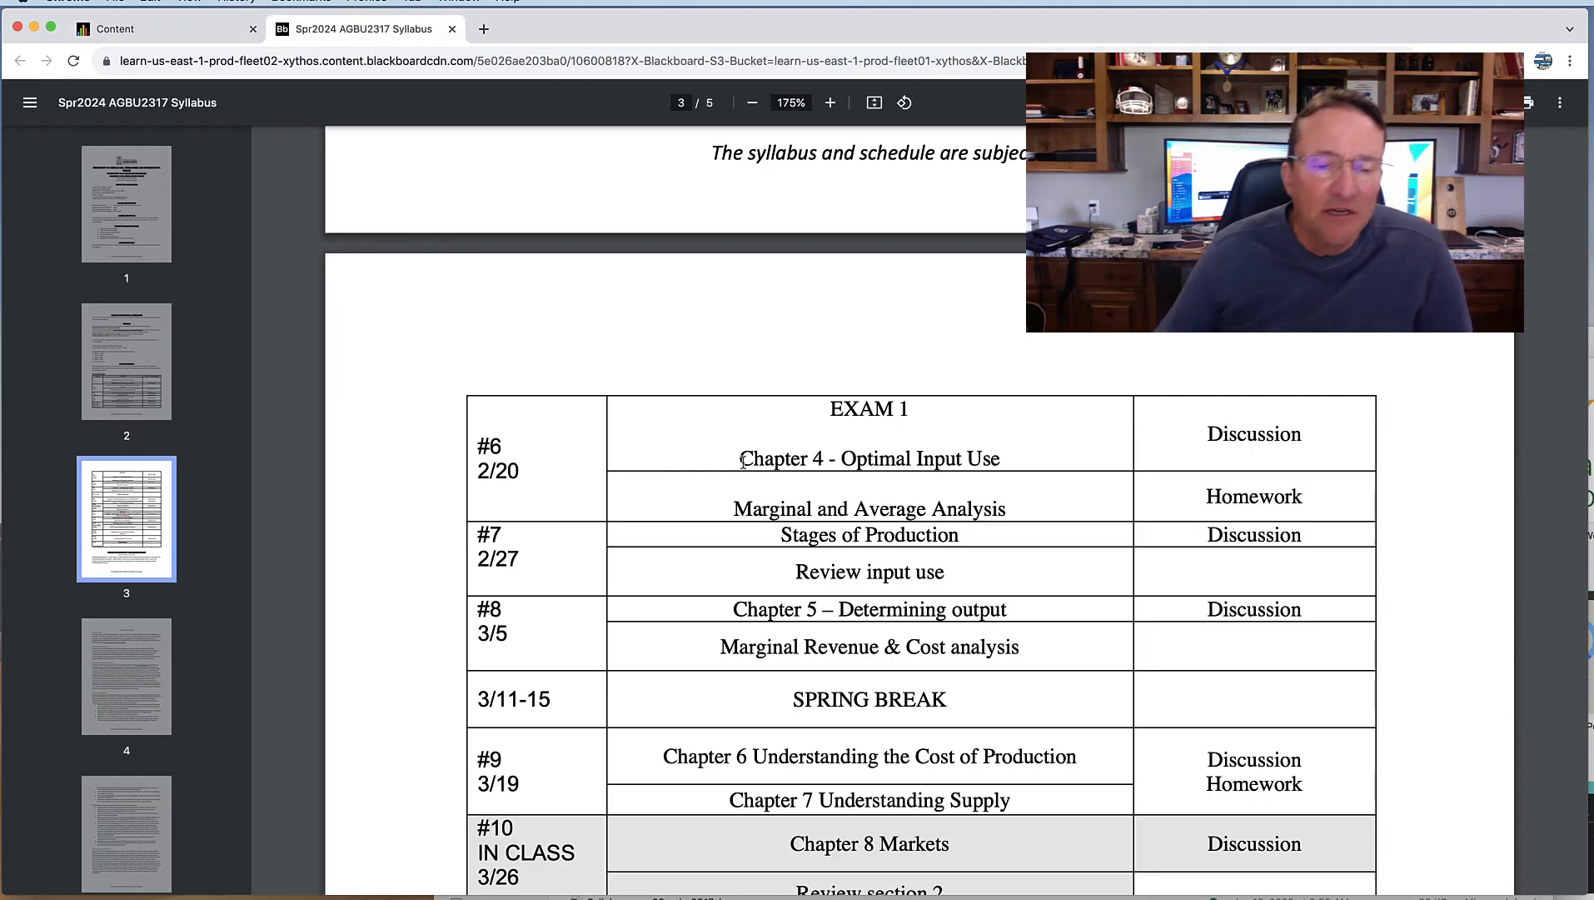
scroll("down", 3)
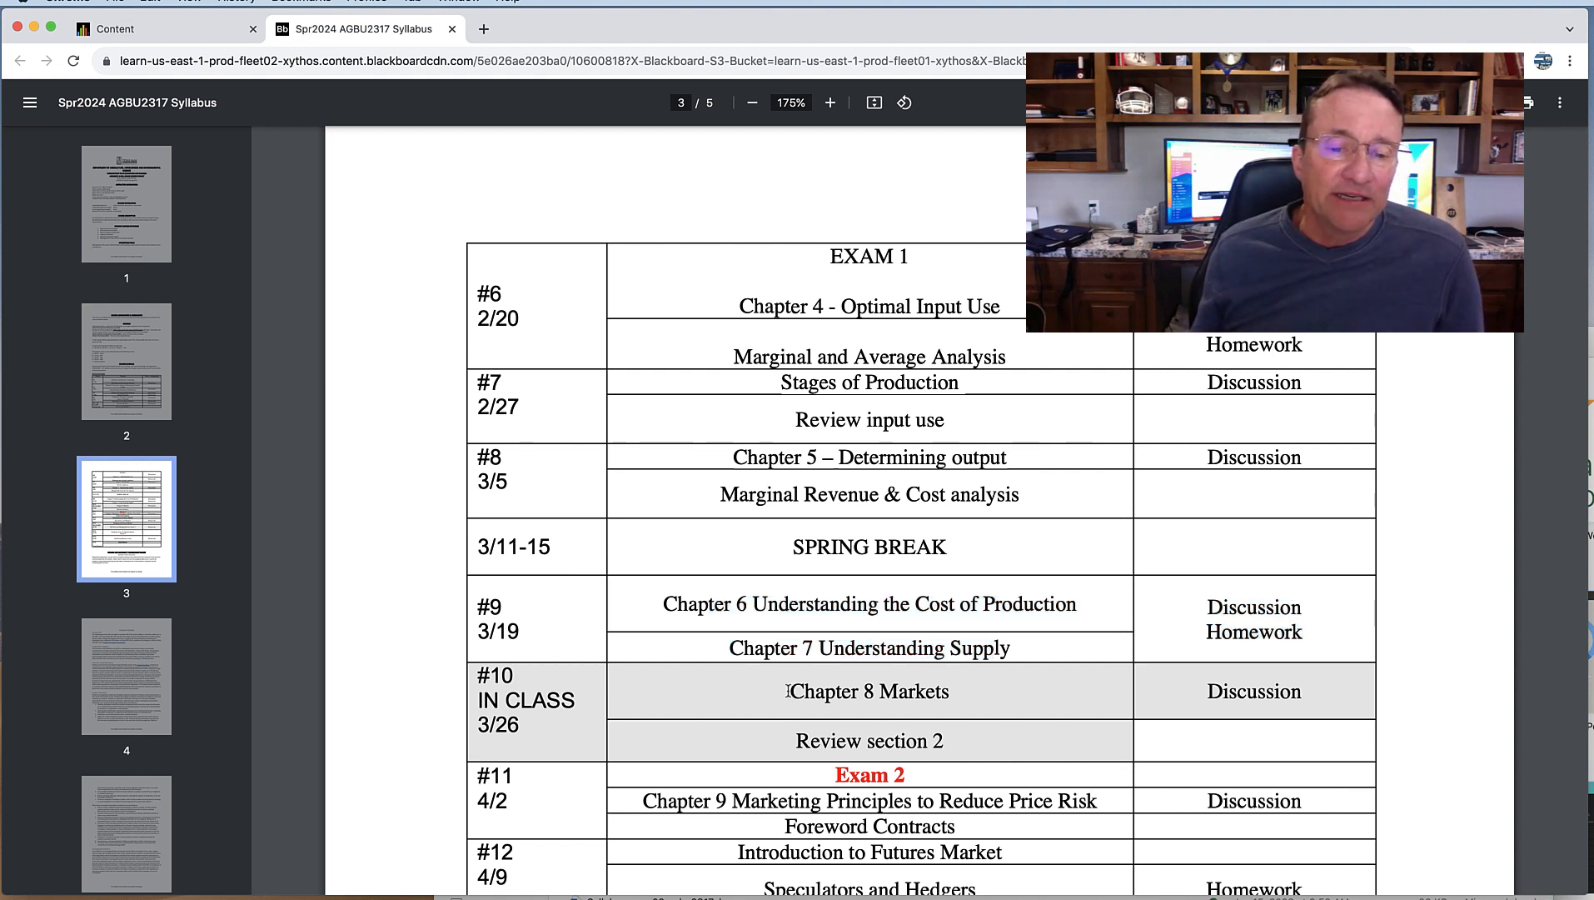
left_click_drag(788, 691, 942, 739)
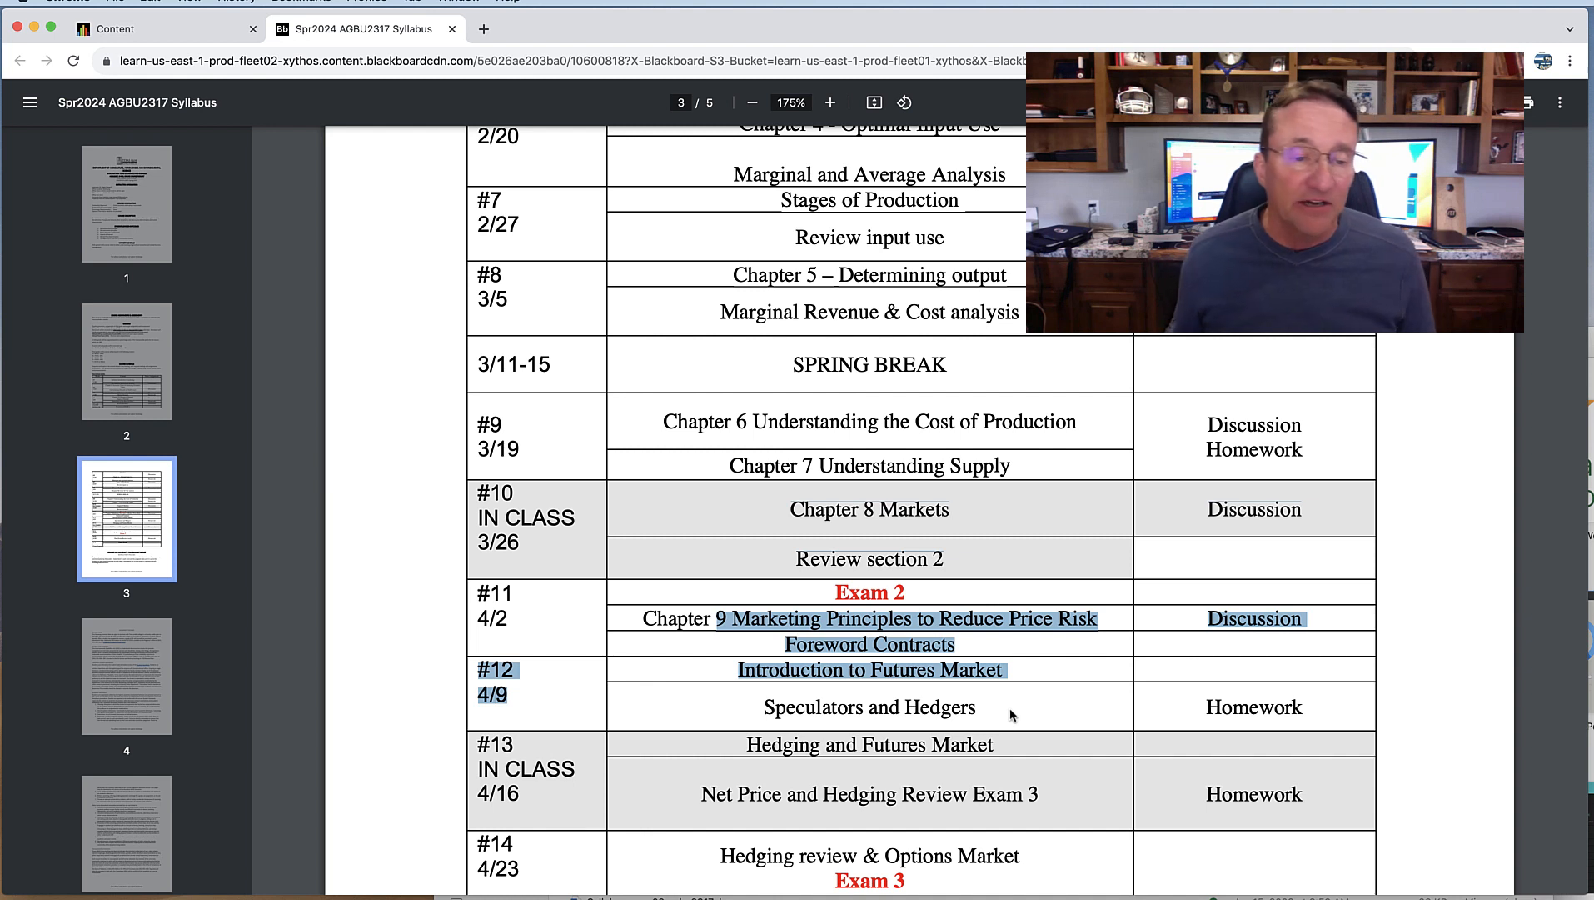
mouse_move(593, 614)
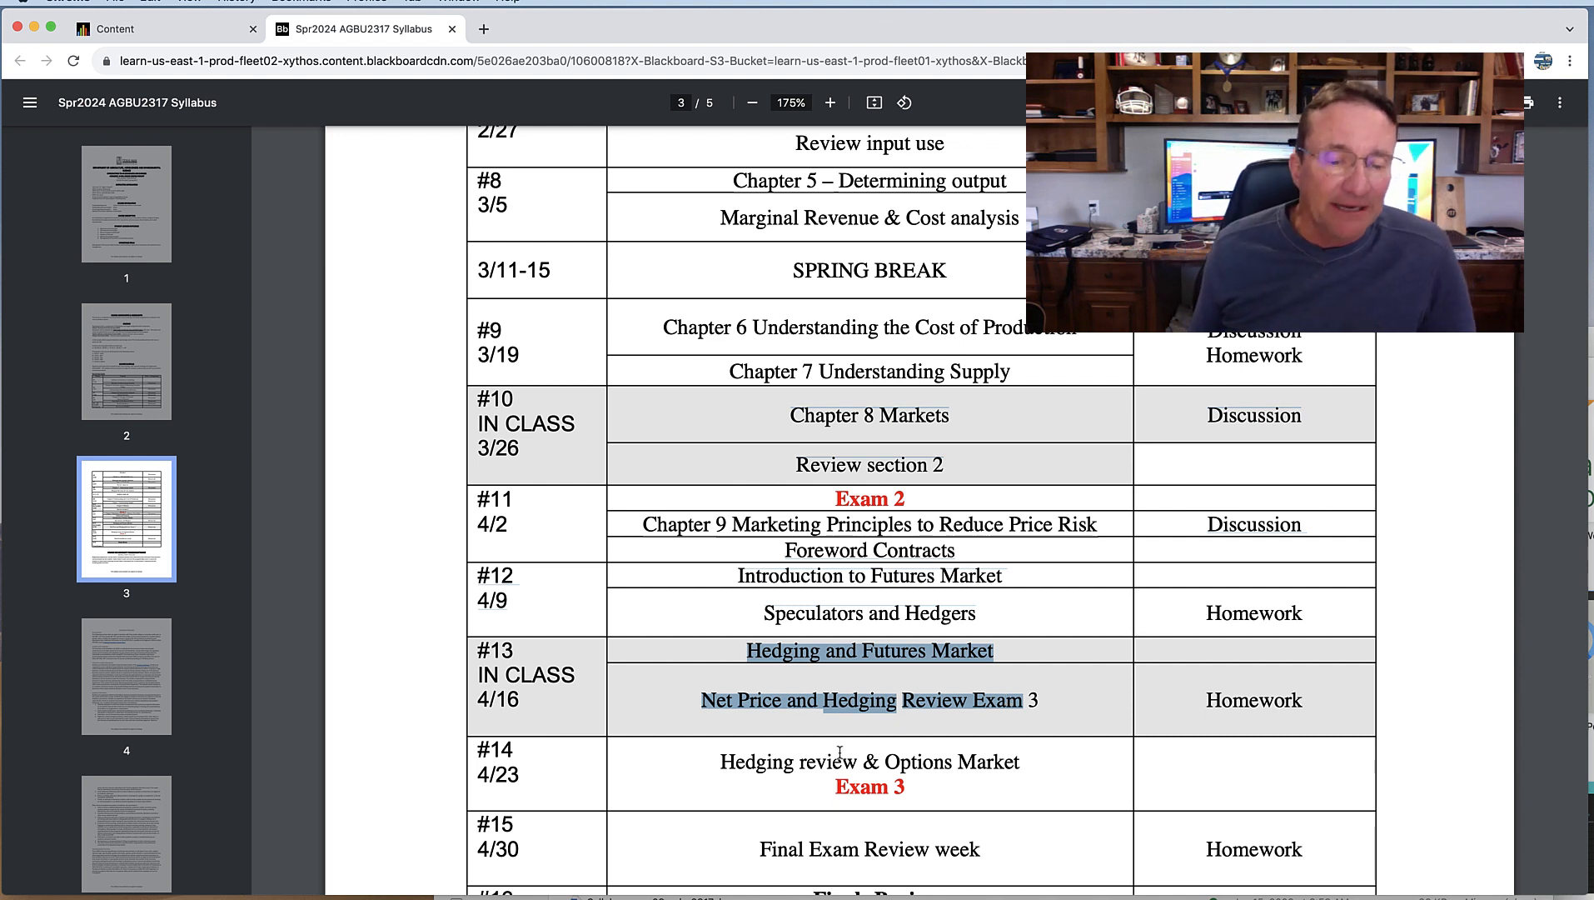
scroll("down", 3)
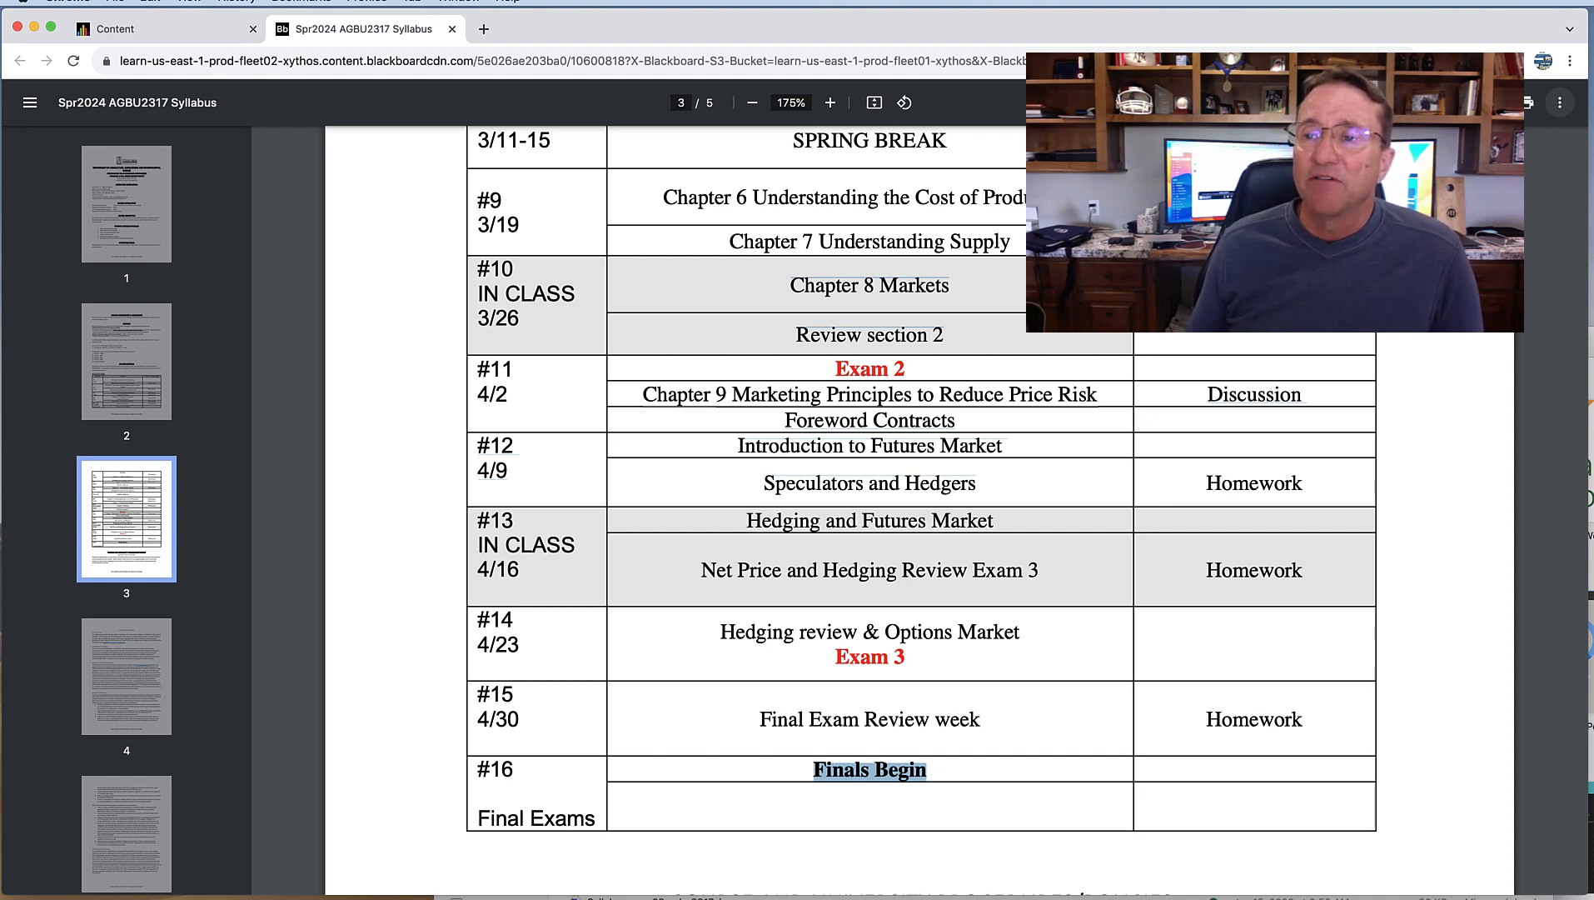
- Switch back to the Blackboard Content tab and scroll to the Welcome & Syllabus Week 1 folder
left_click(146, 29)
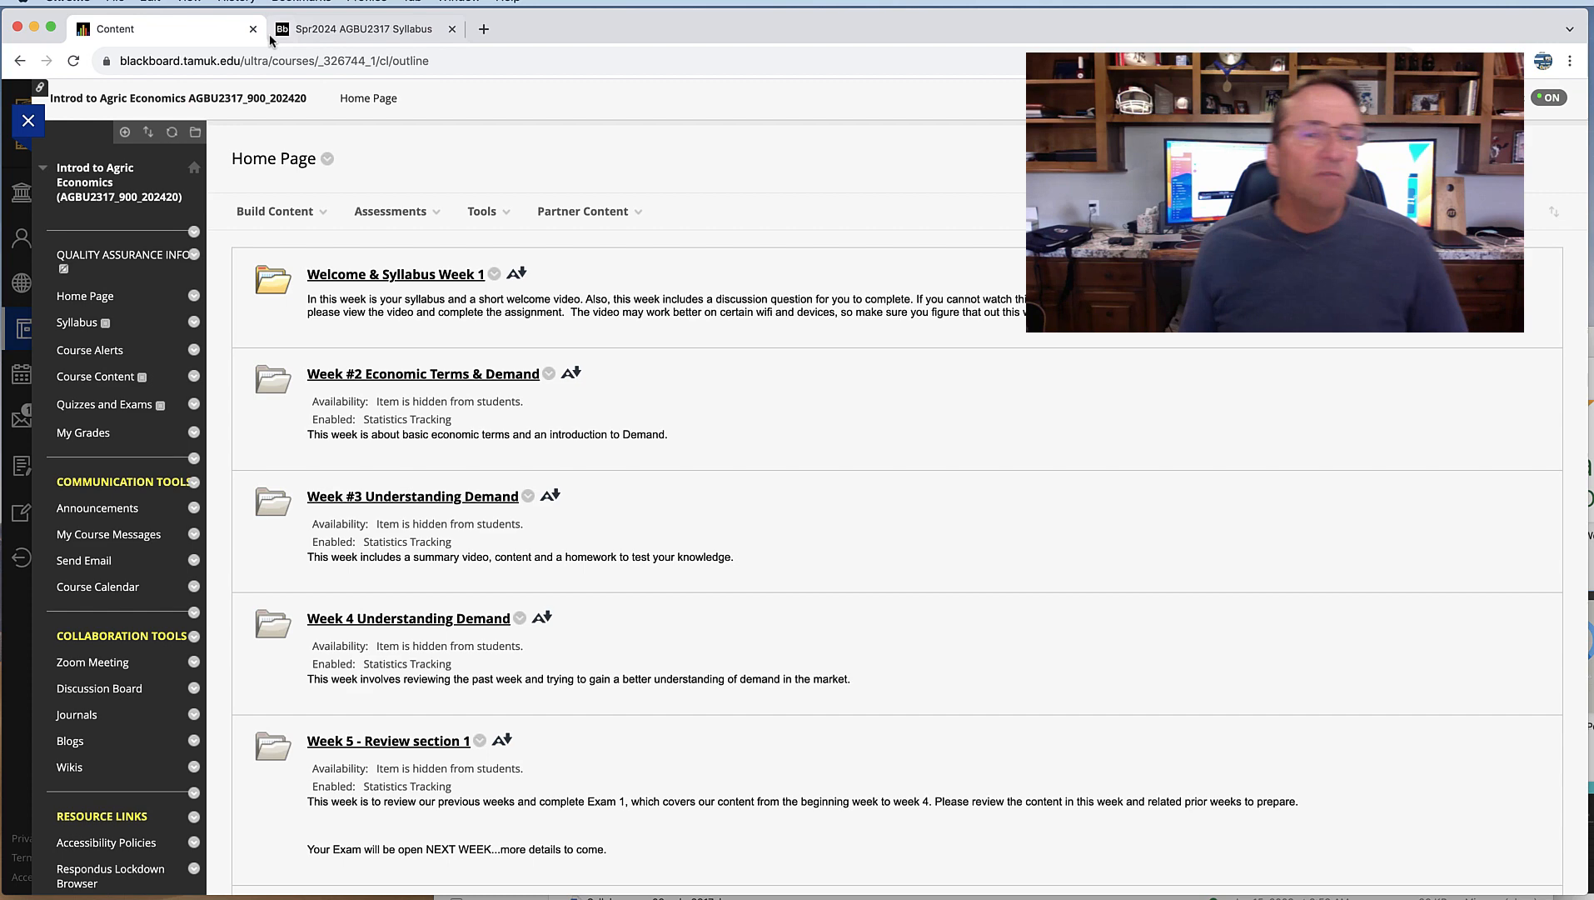
scroll("down", 3)
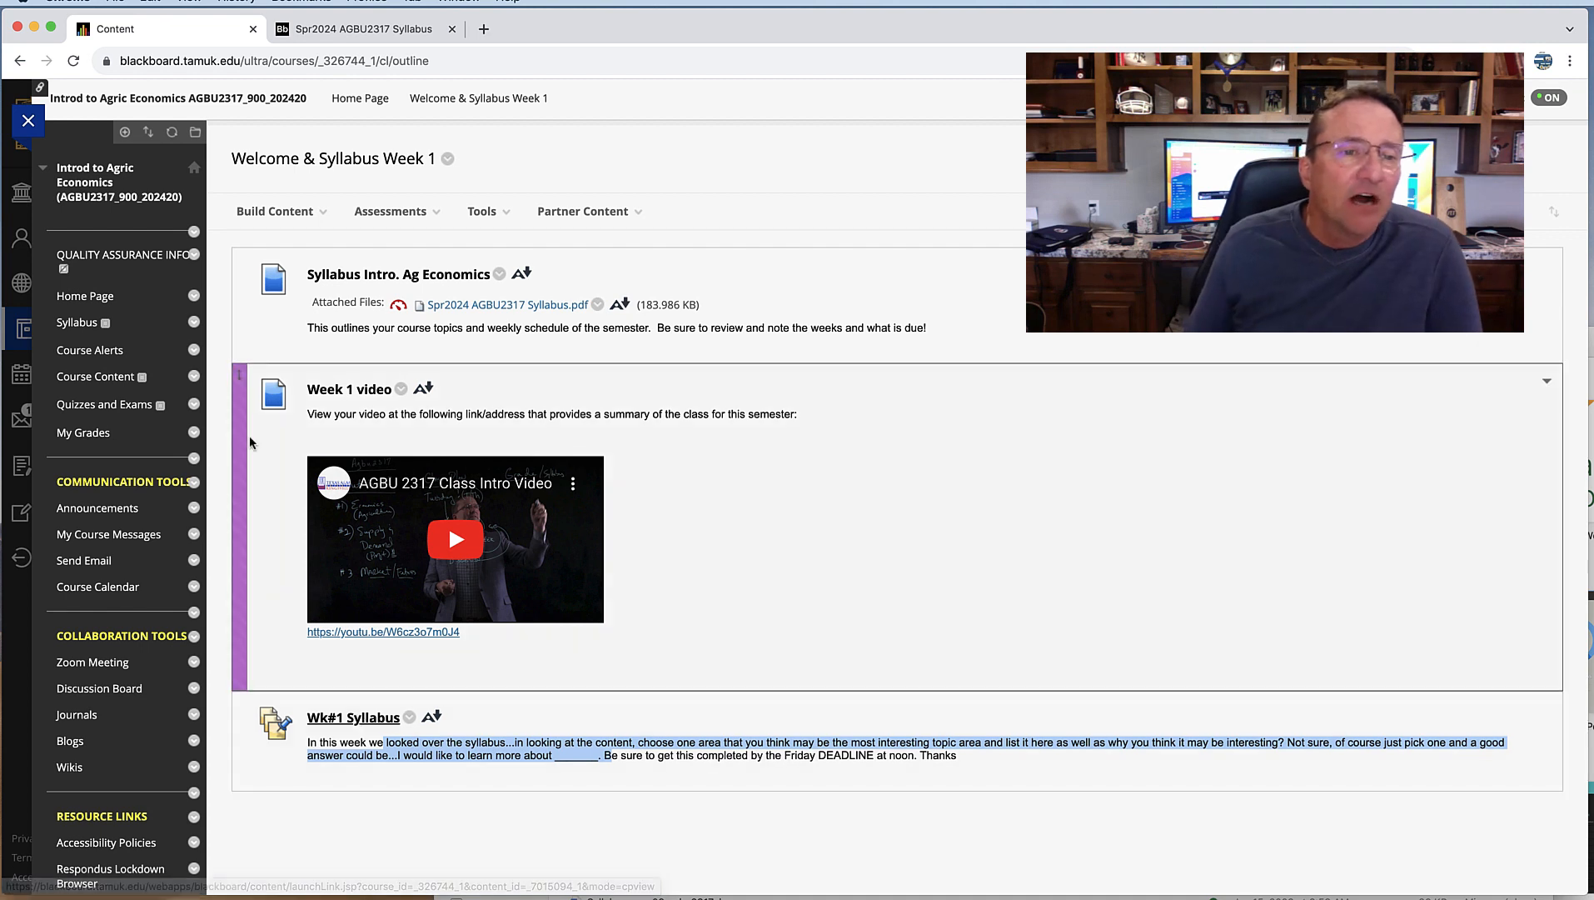
mouse_move(1178, 443)
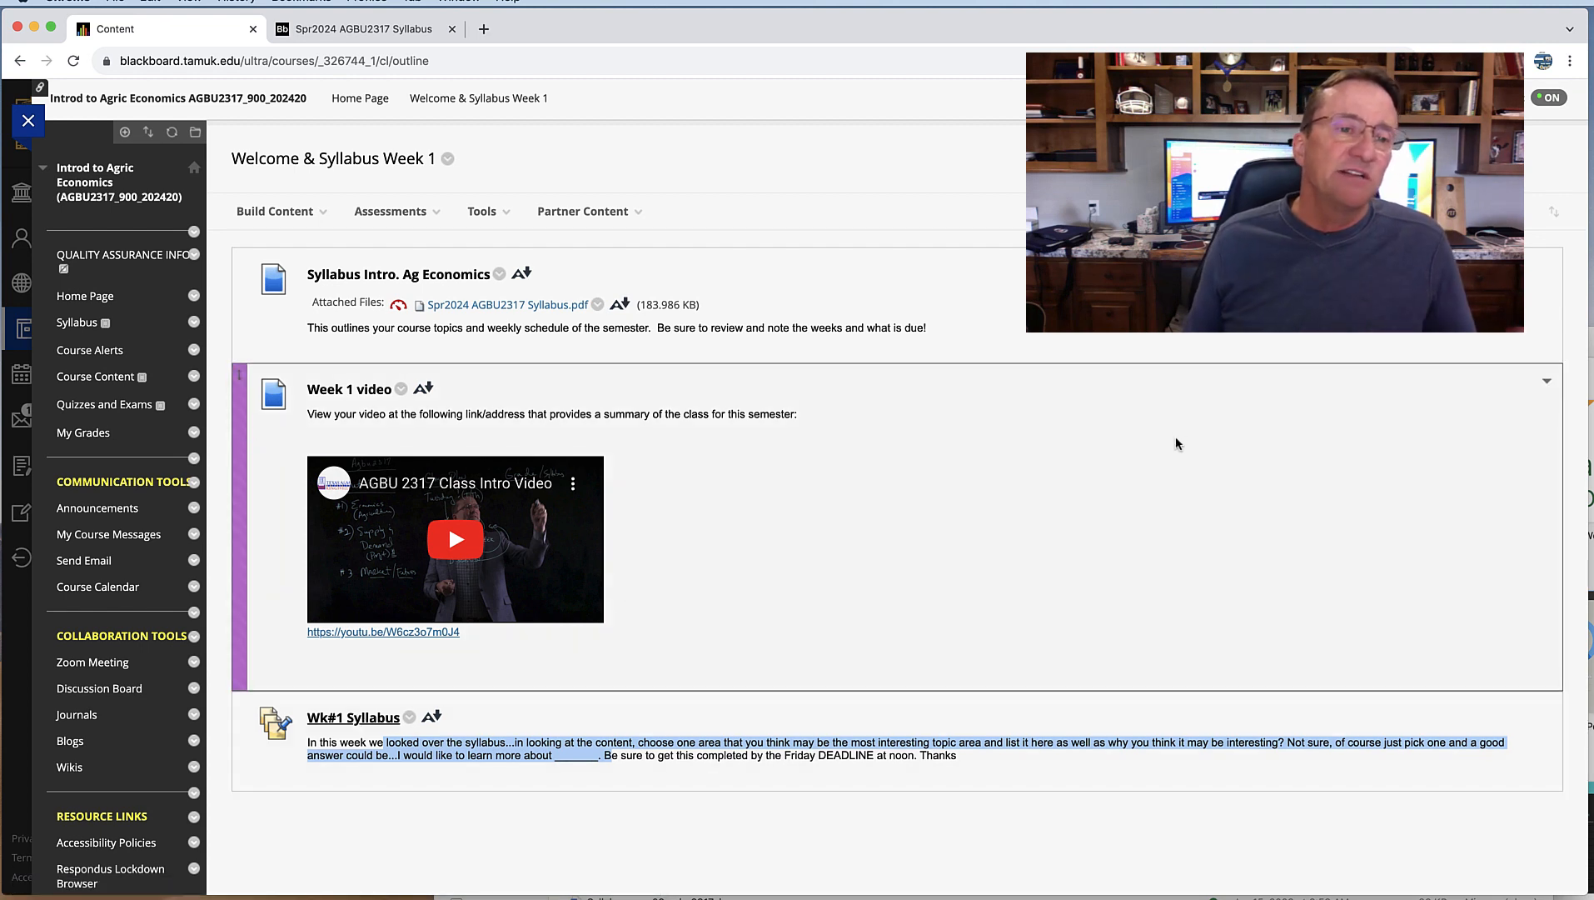